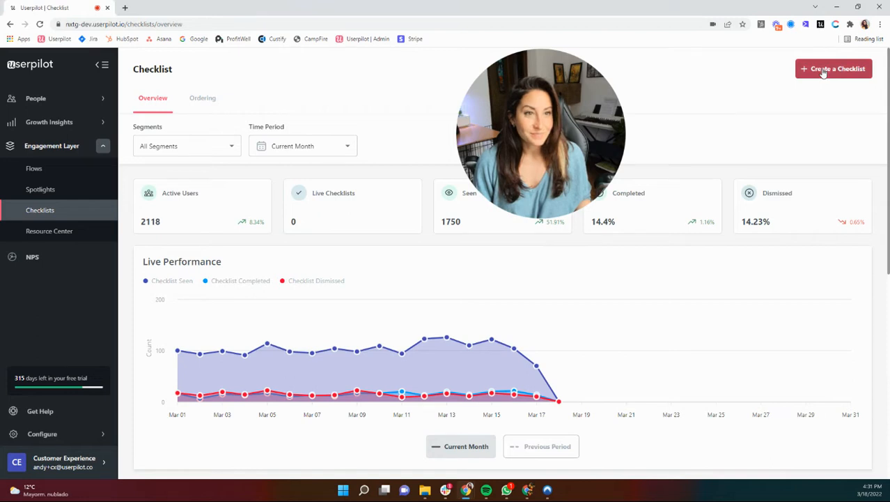
# Step: Create a checklist with 'Next Gen' as its title
pyautogui.click(834, 68)
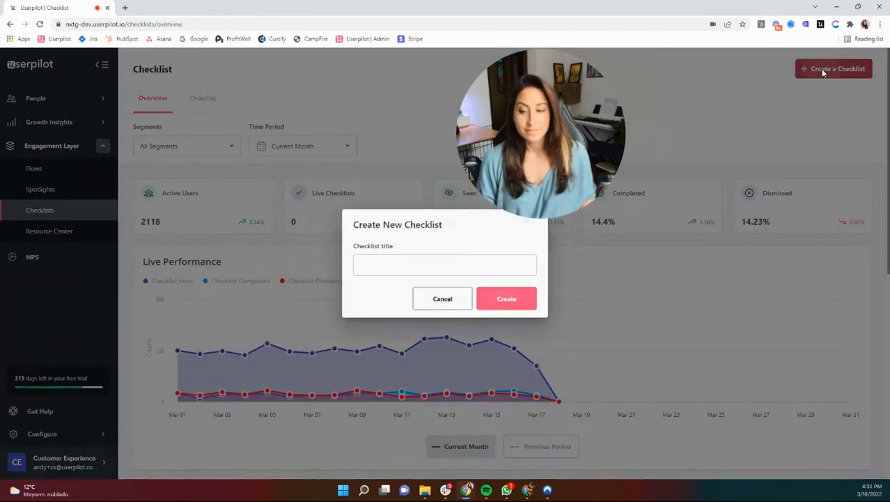
pyautogui.click(444, 265)
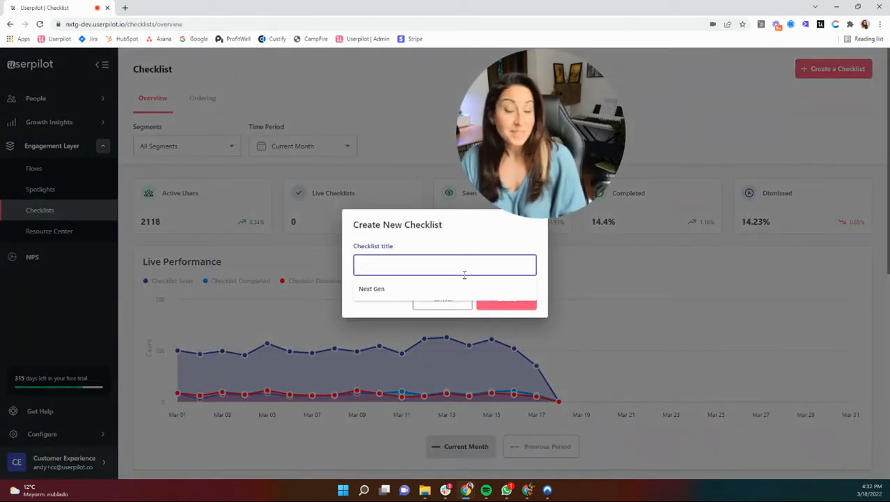
pyautogui.click(445, 264)
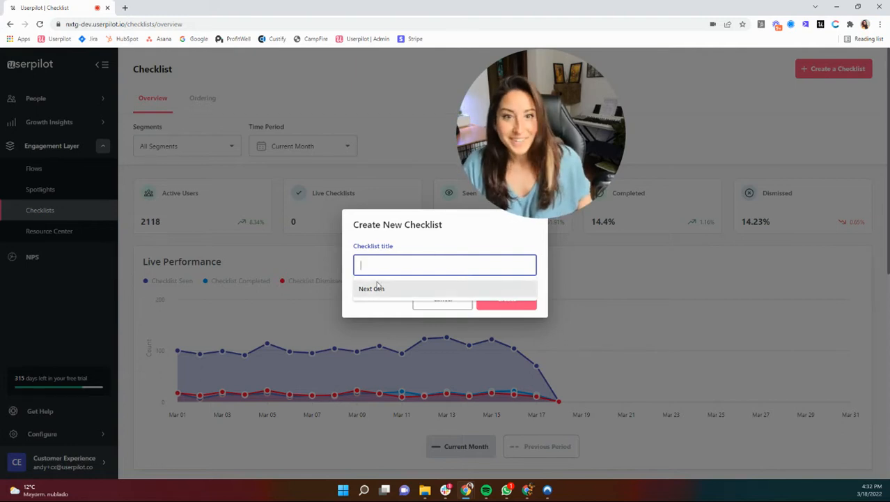
pyautogui.write('Next Gen')
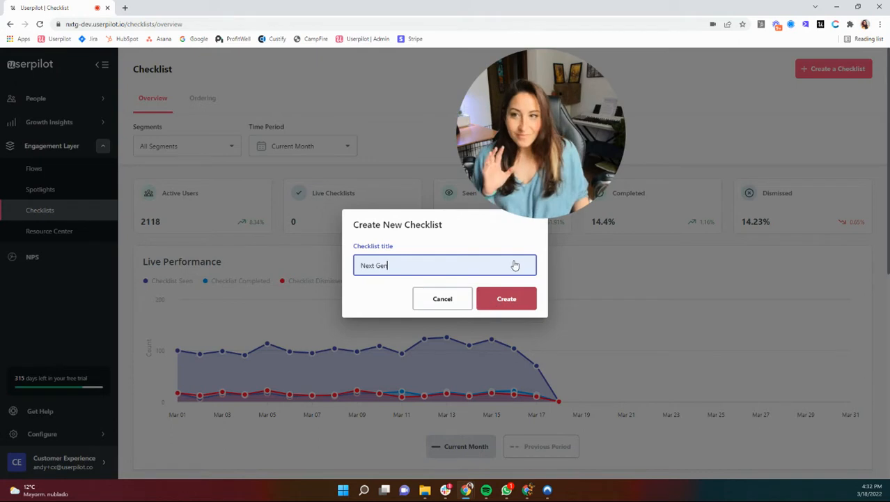
pyautogui.click(507, 298)
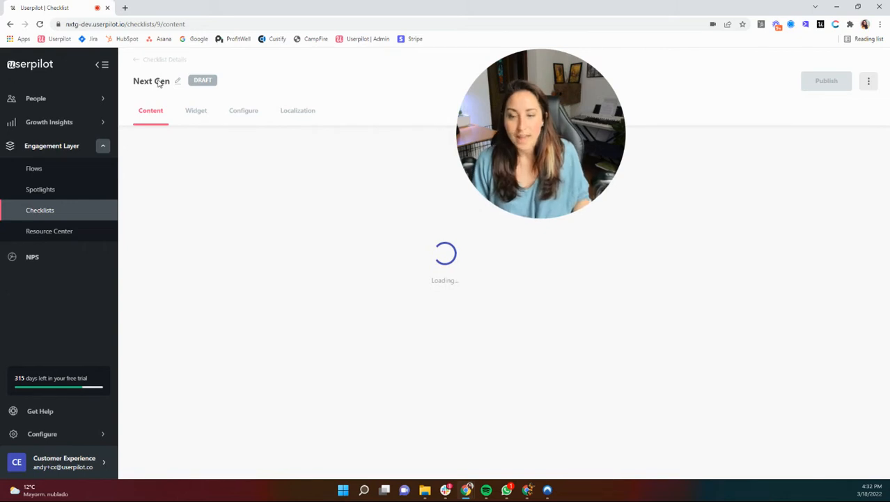
pyautogui.moveTo(146, 104)
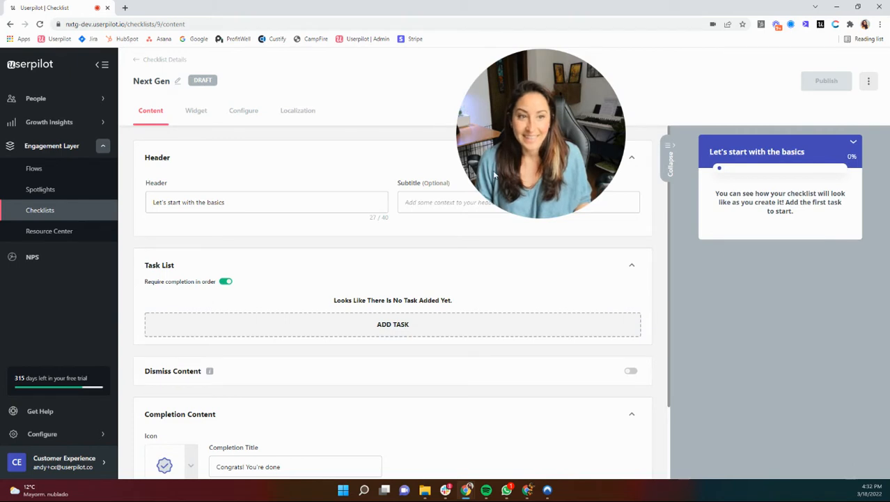
# Step: Change the header text to 'Let's go!' and enter the subtitle 'Here we go'
pyautogui.click(241, 202)
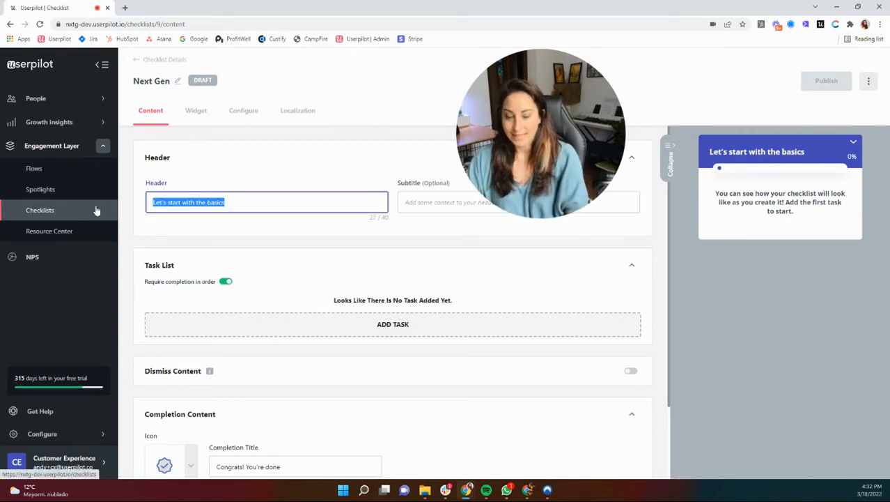
pyautogui.write('Leny')
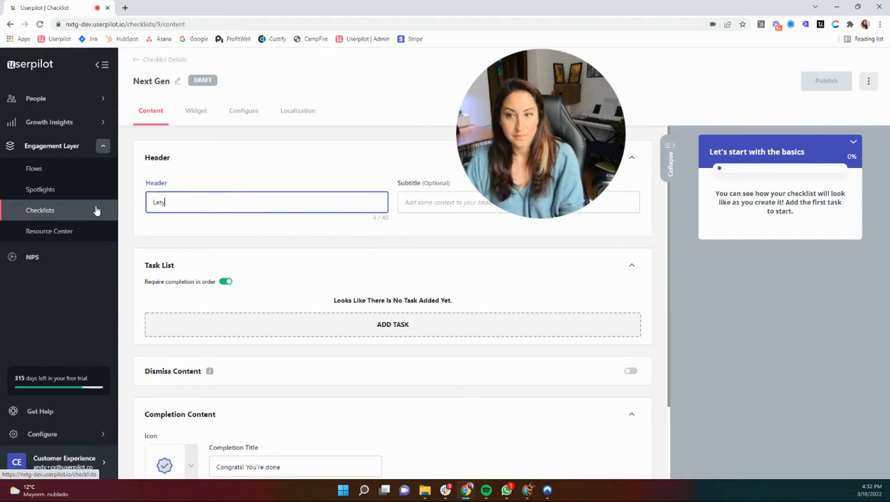
pyautogui.press('Backspace')
pyautogui.write("'s go!")
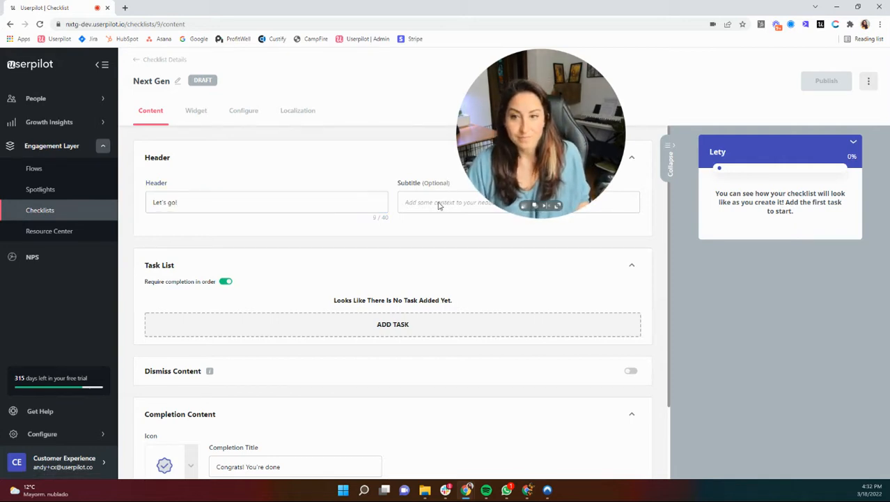
pyautogui.click(518, 202)
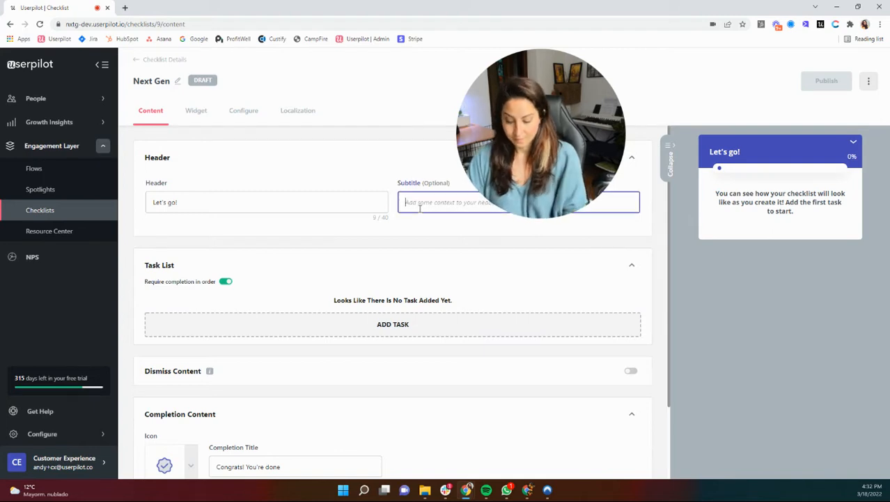
pyautogui.write('H')
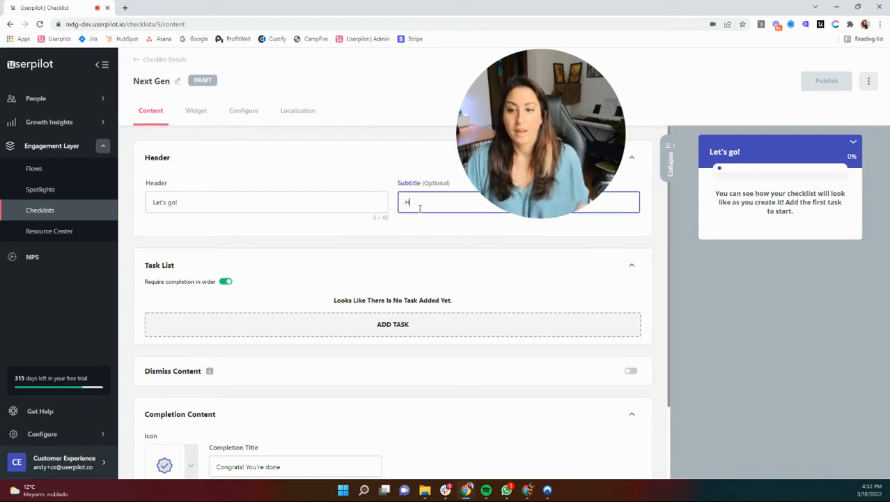
pyautogui.write('ere we go')
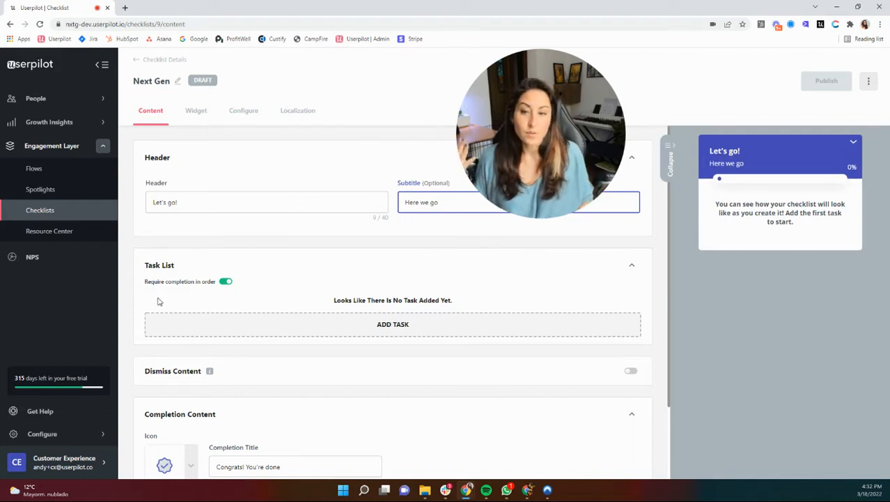
pyautogui.moveTo(195, 311)
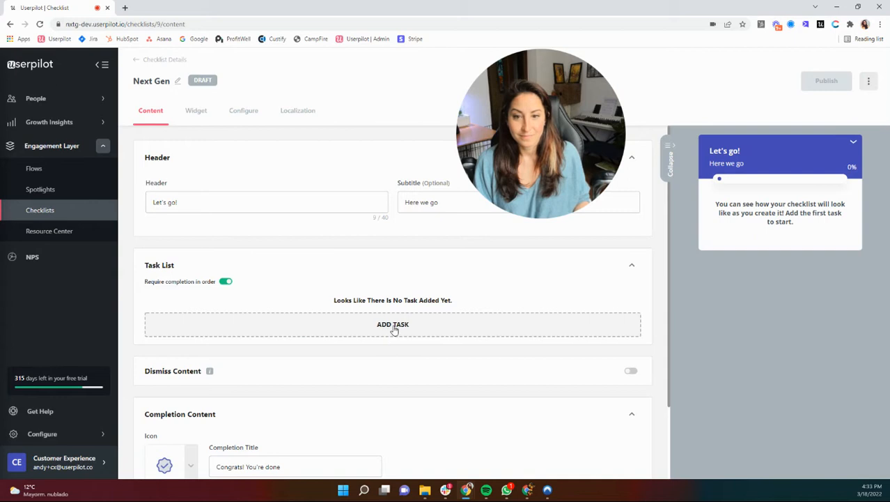
# Step: Add a new task and enter 'First task' as its title
pyautogui.click(393, 324)
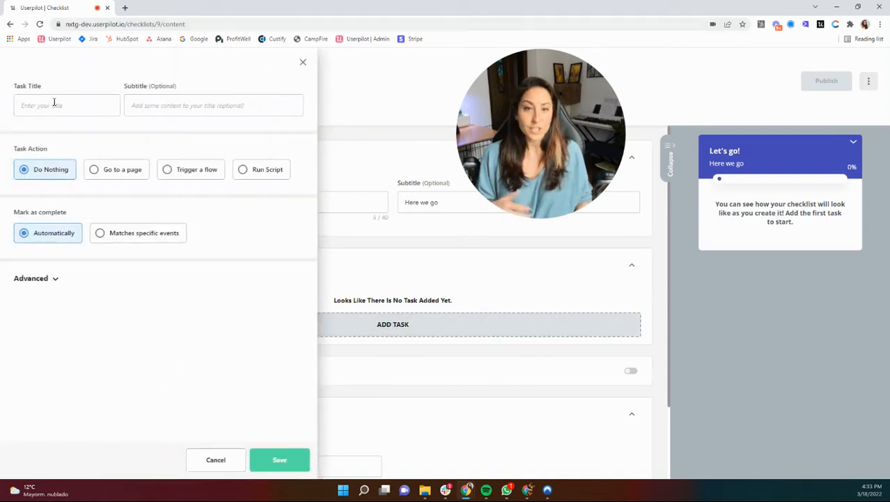
pyautogui.click(67, 105)
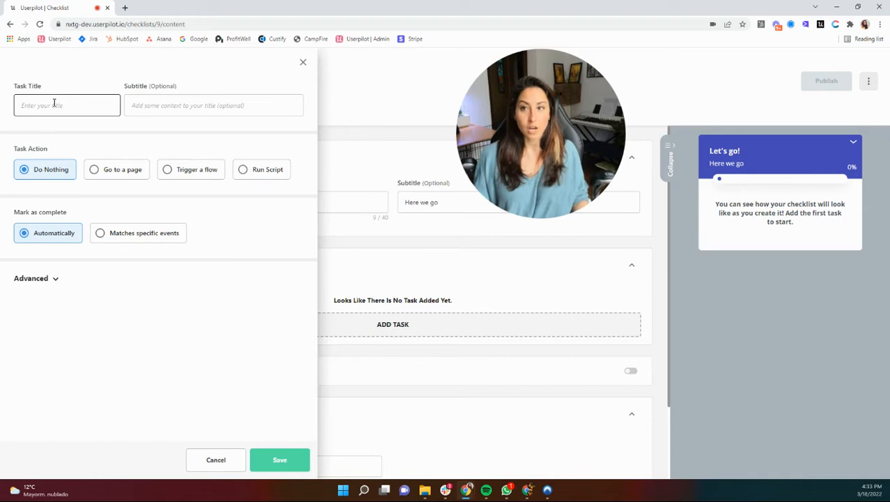
pyautogui.click(67, 105)
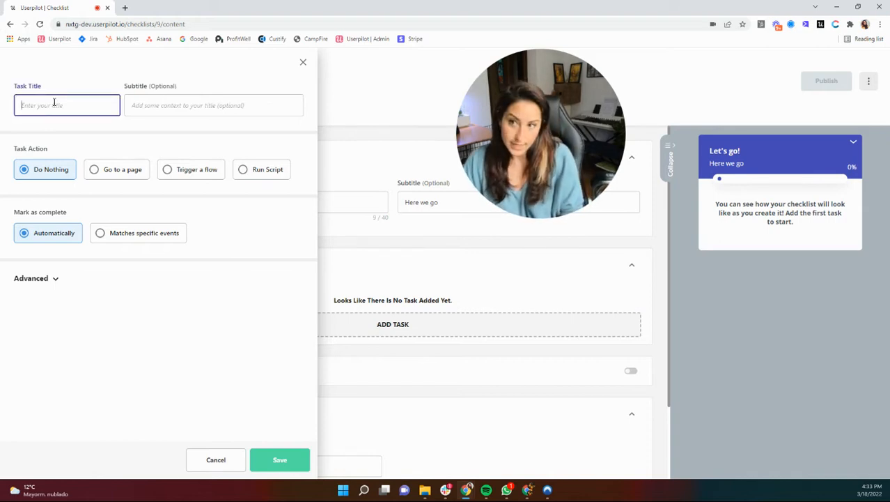
pyautogui.write('First task')
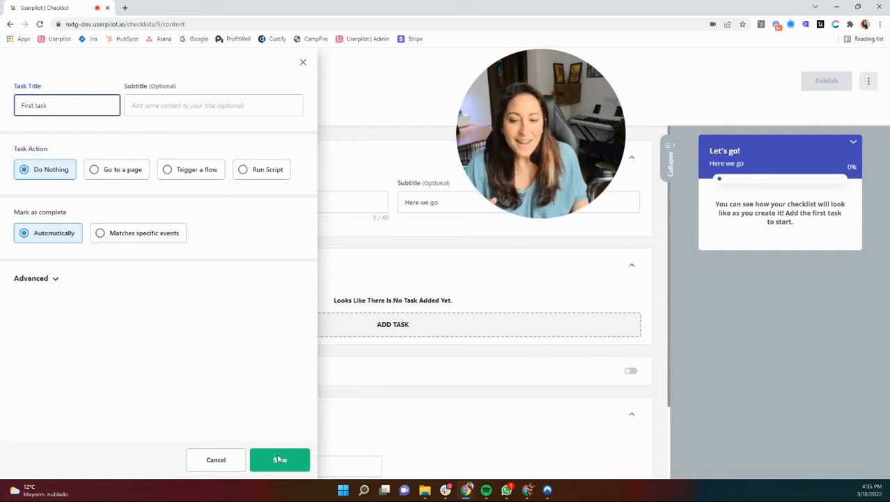
# Step: Save 'First task' and open a blank form for another task
pyautogui.click(279, 459)
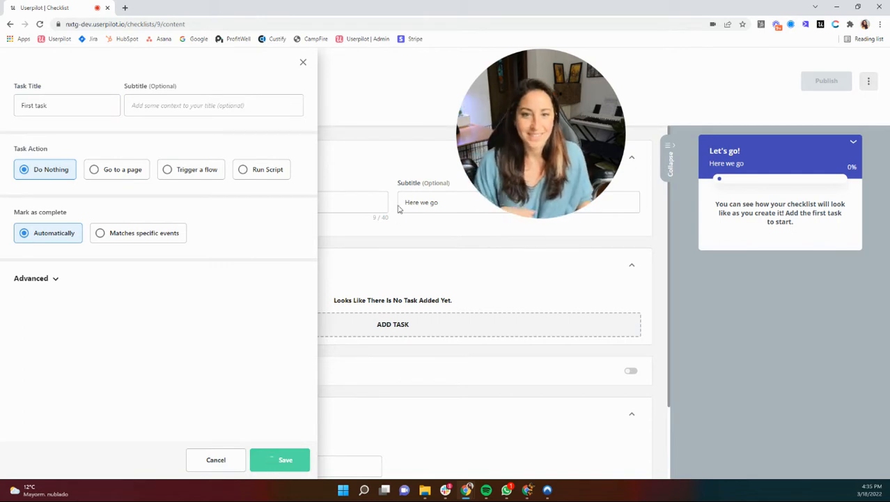
pyautogui.moveTo(320, 379)
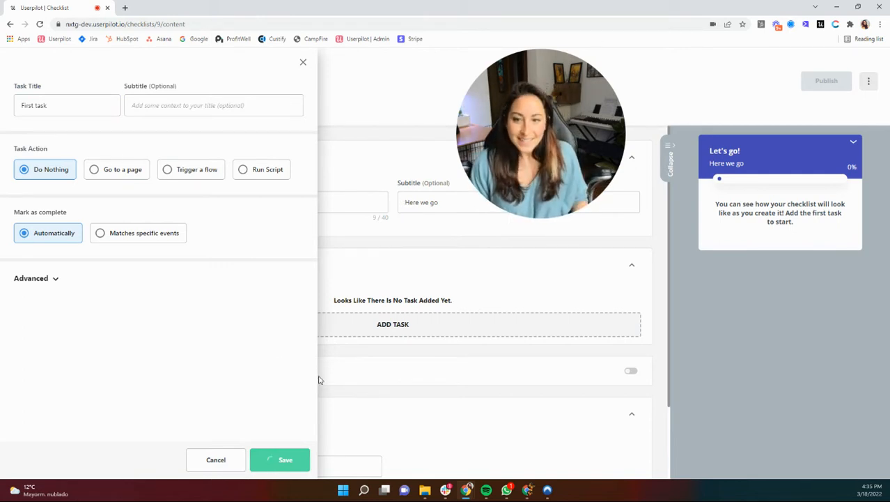
pyautogui.moveTo(476, 351)
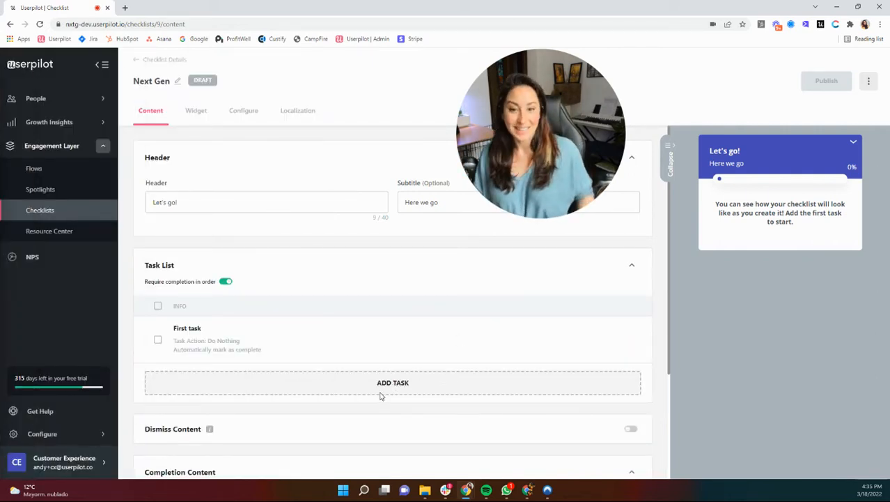
pyautogui.click(393, 382)
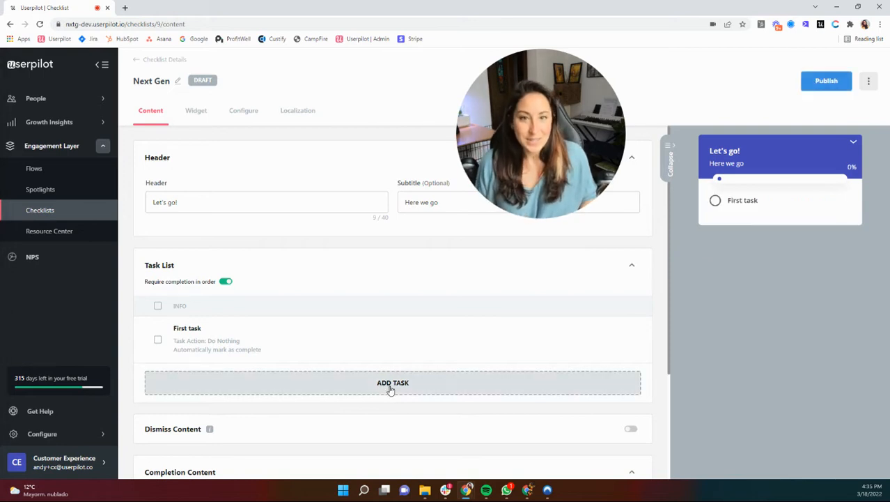
pyautogui.click(393, 382)
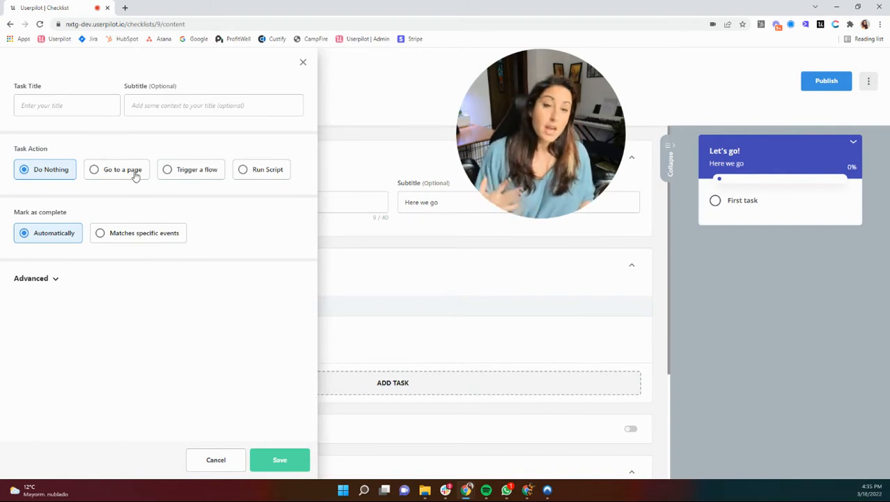
# Step: Set the task action to Go to a page with destination docs.userpilot.com
pyautogui.click(94, 170)
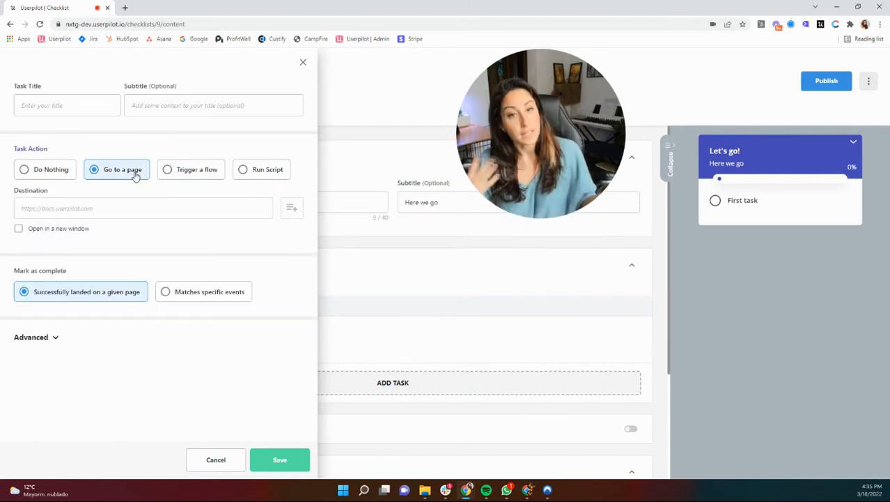
pyautogui.click(139, 207)
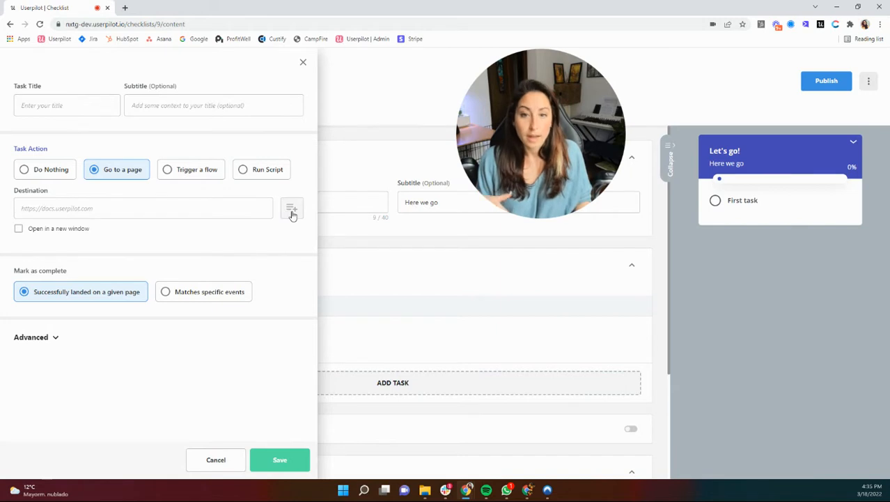
pyautogui.click(291, 208)
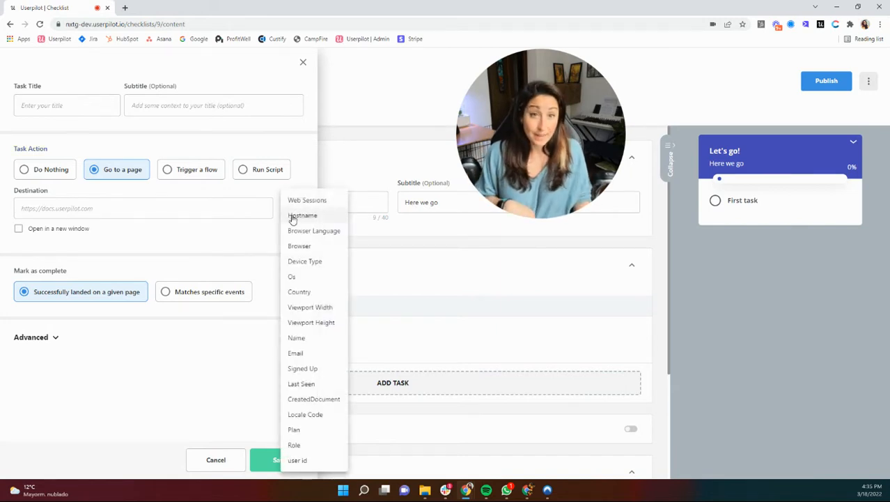
pyautogui.moveTo(294, 444)
pyautogui.write('docs.userpilot.com')
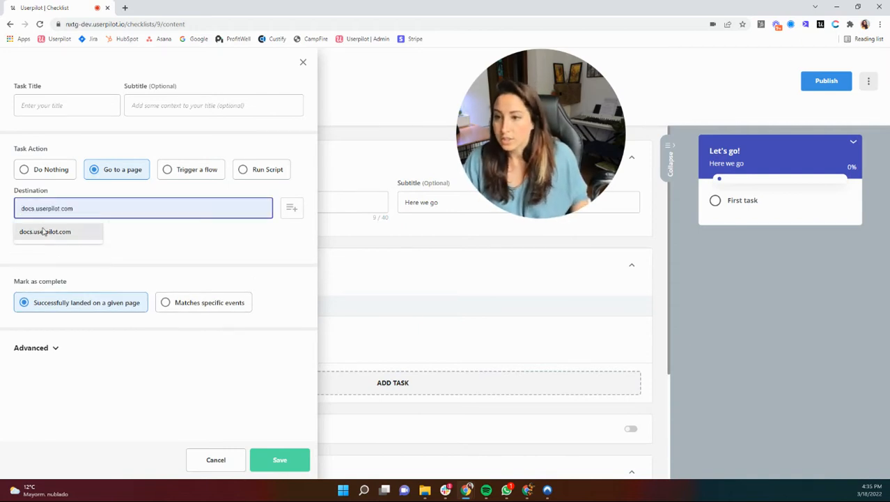
pyautogui.click(44, 231)
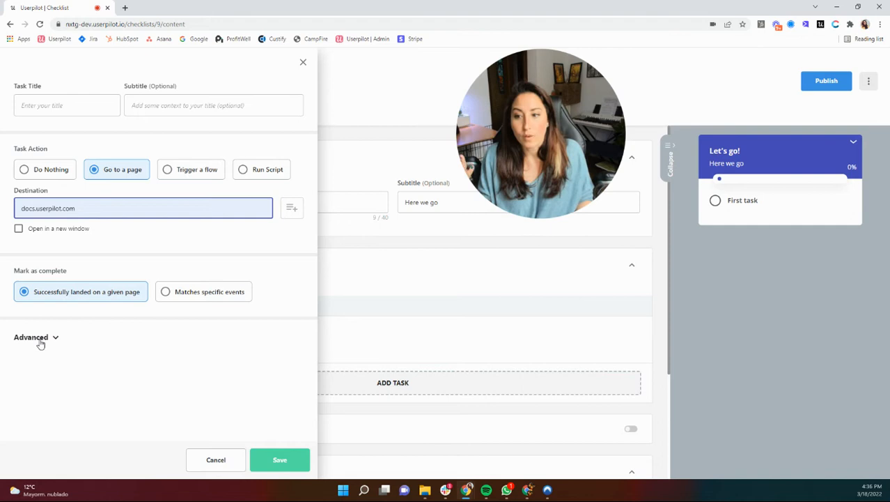
# Step: Set the CTA label to 'Take me there!' and the task title to 'Go to docs'
pyautogui.click(31, 336)
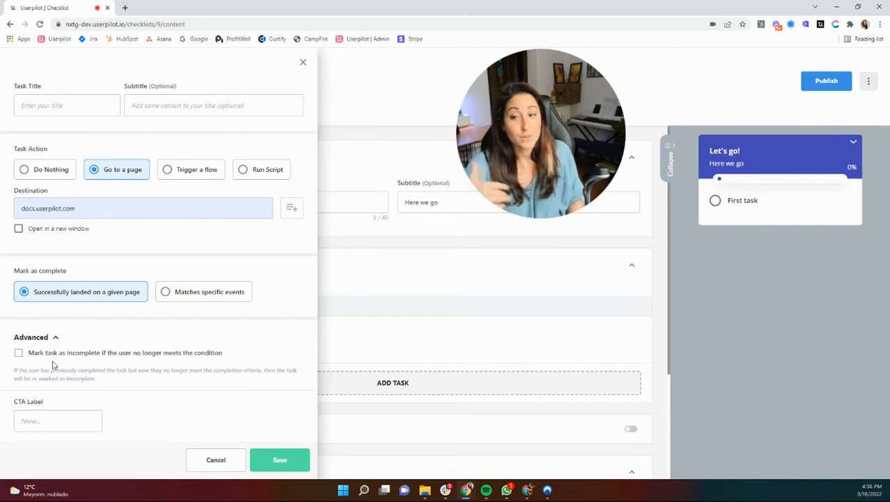
pyautogui.moveTo(148, 339)
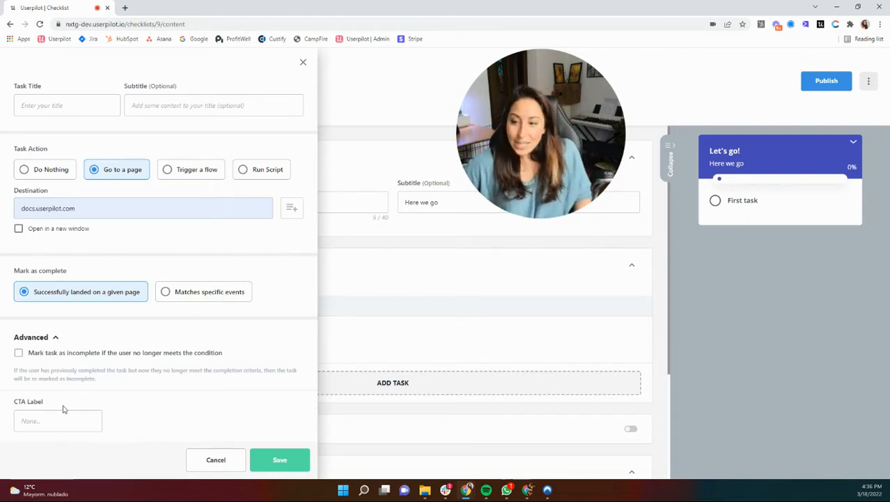
pyautogui.click(58, 420)
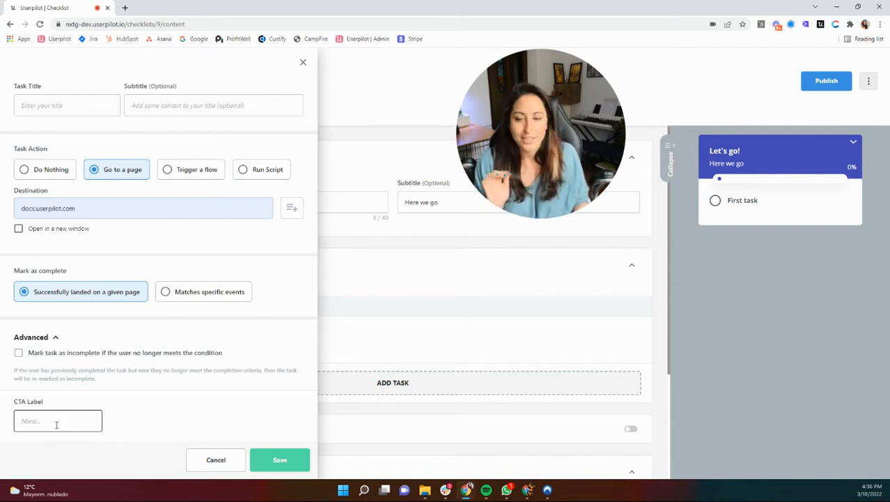
pyautogui.click(58, 420)
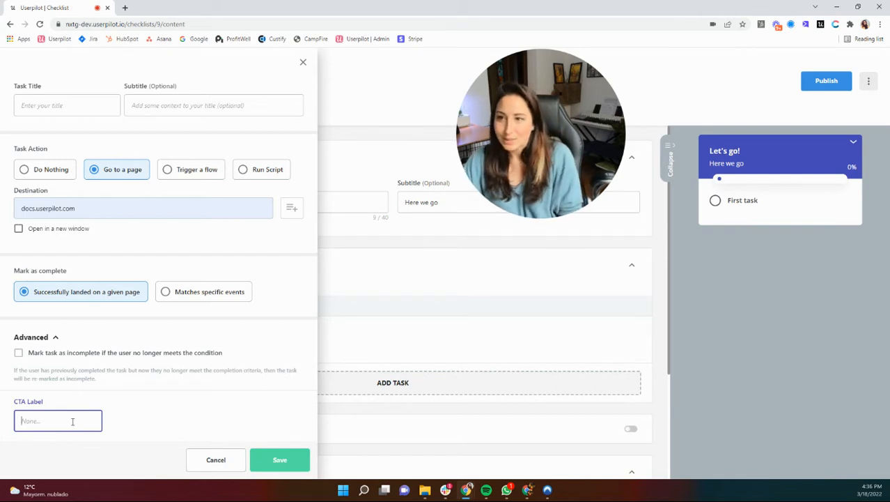
pyautogui.write('Let')
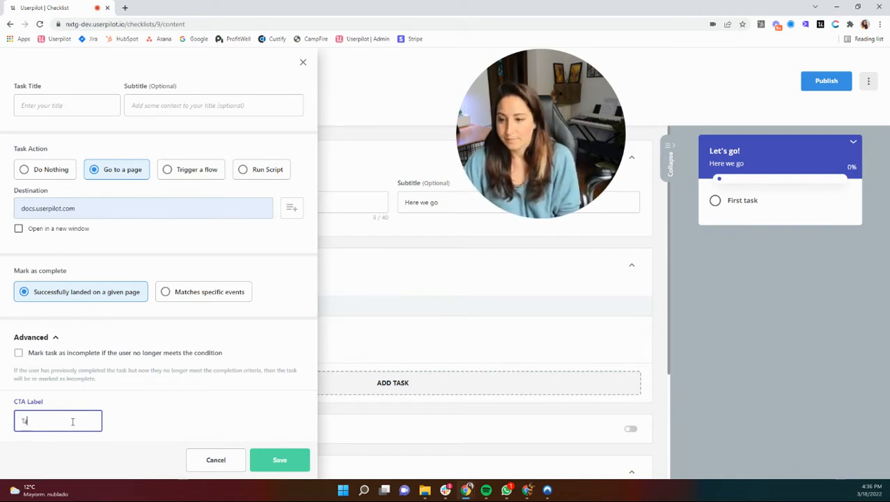
pyautogui.write('ake me there!')
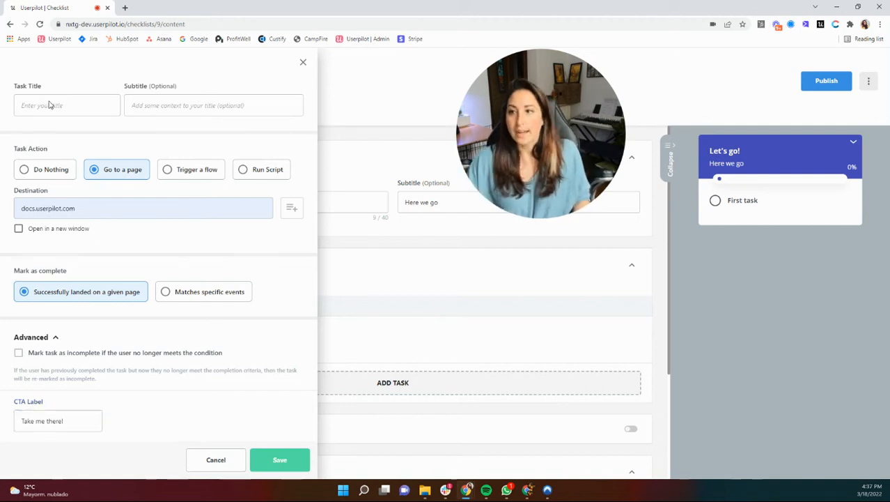
pyautogui.click(67, 105)
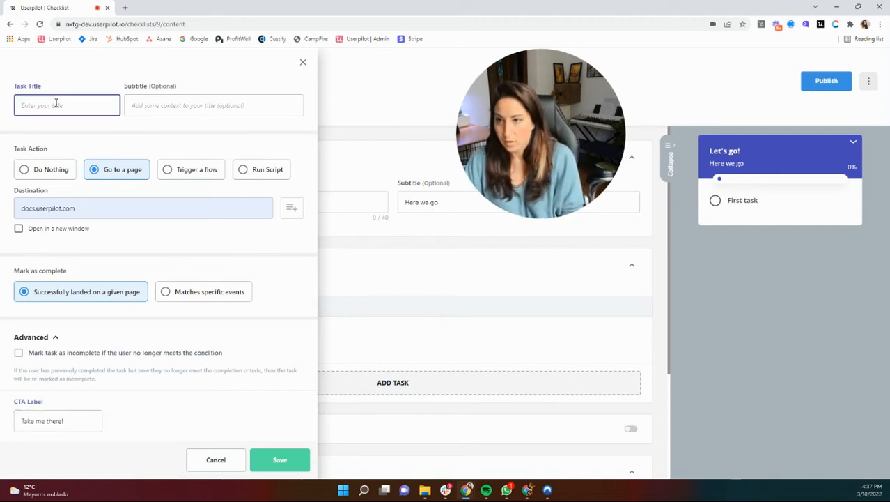
pyautogui.write('Go to docs')
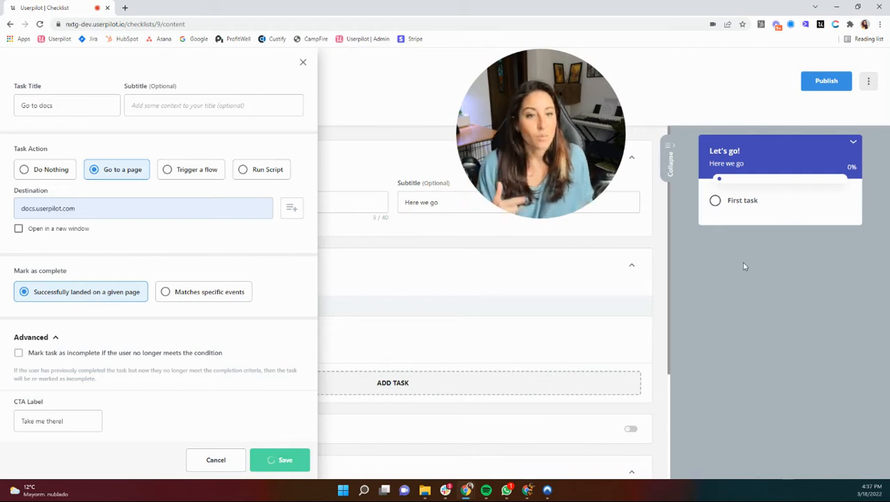
# Step: Save Go to docs, turn off required completion order, and move it above First task
pyautogui.click(279, 459)
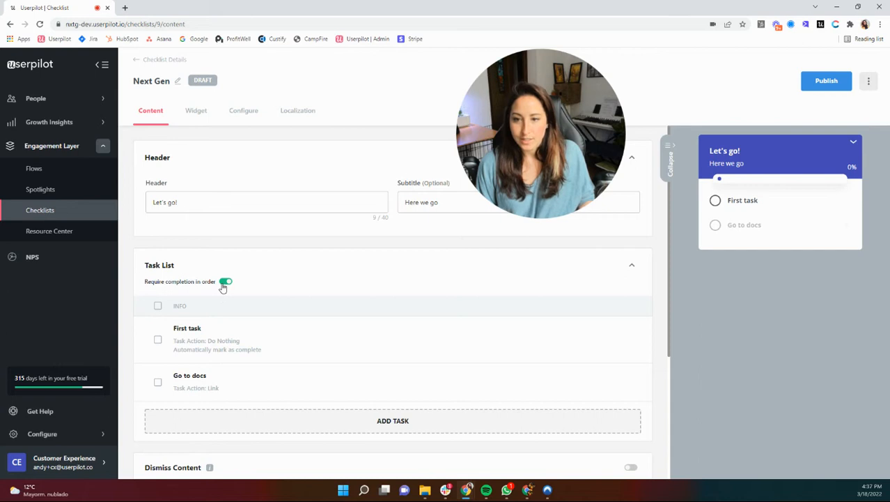
pyautogui.click(225, 281)
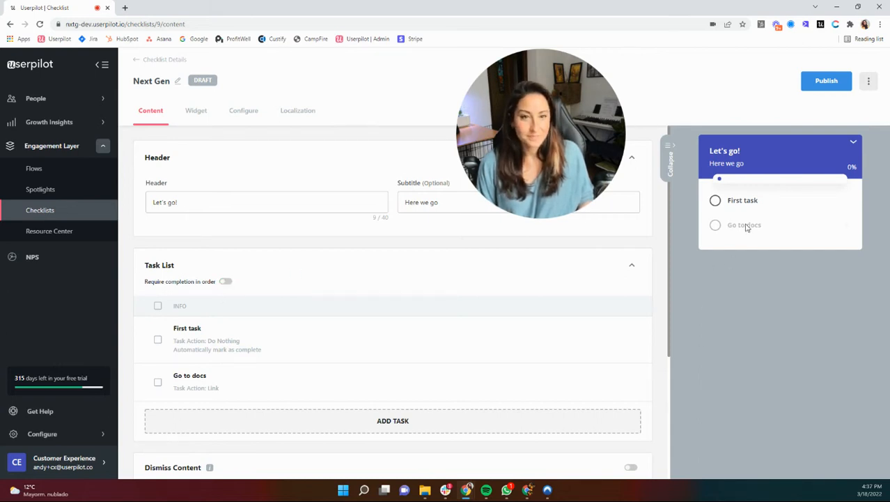
pyautogui.moveTo(723, 277)
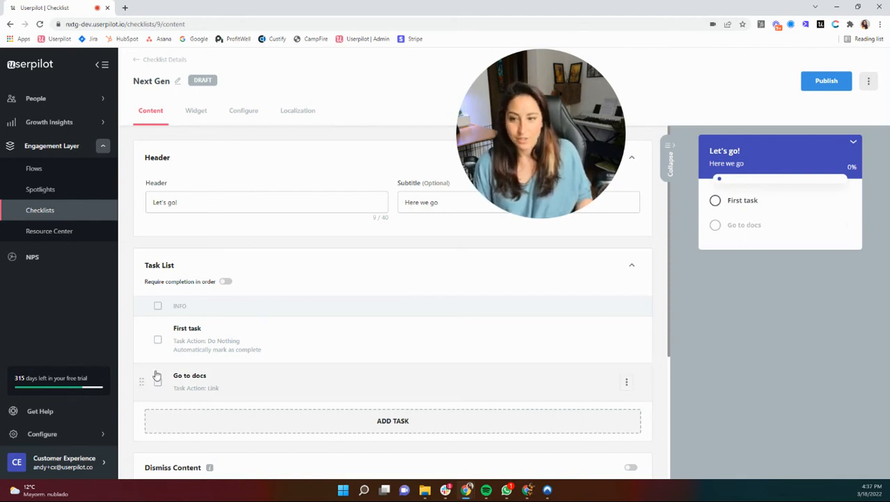
pyautogui.moveTo(142, 381); pyautogui.dragTo(163, 340)
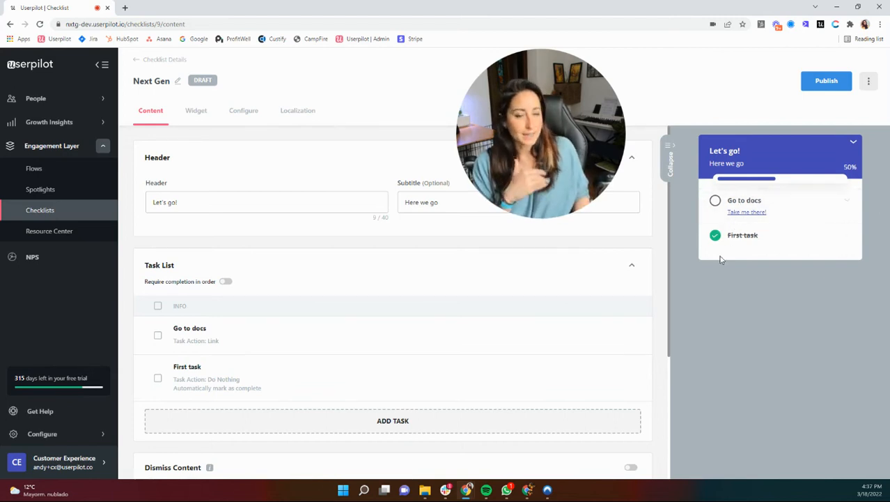
pyautogui.moveTo(414, 365)
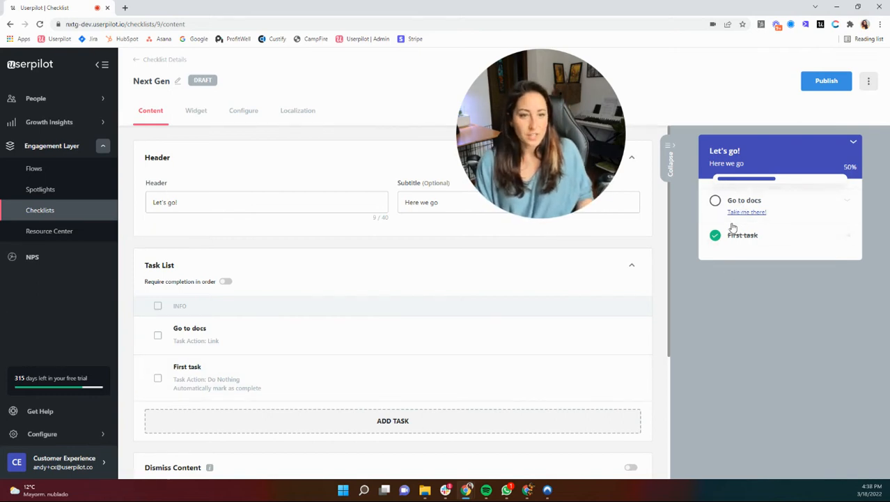
pyautogui.moveTo(411, 435)
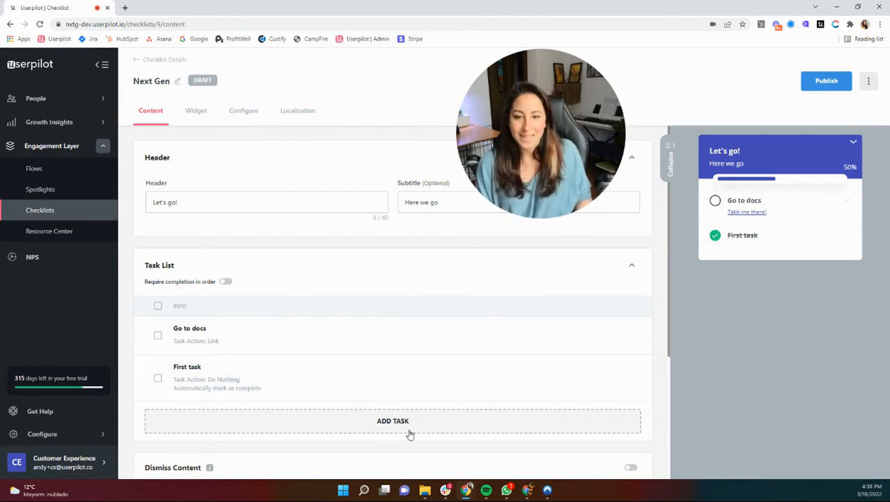
pyautogui.moveTo(253, 369)
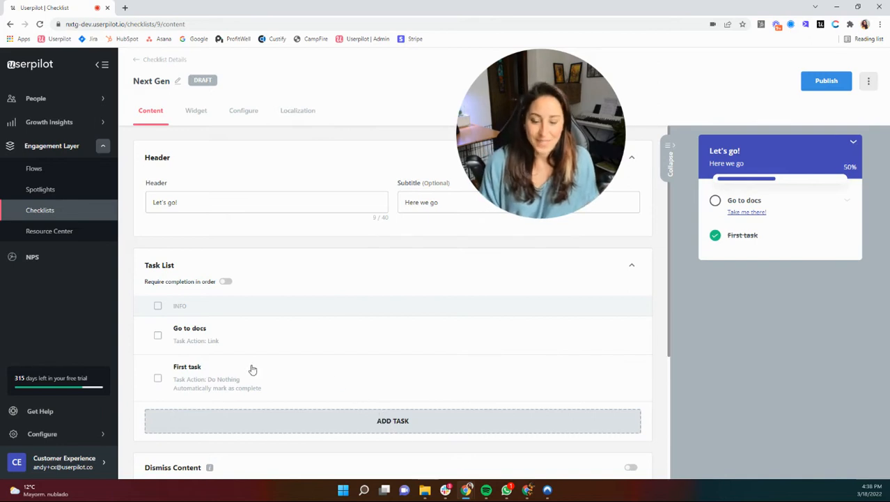
pyautogui.click(393, 420)
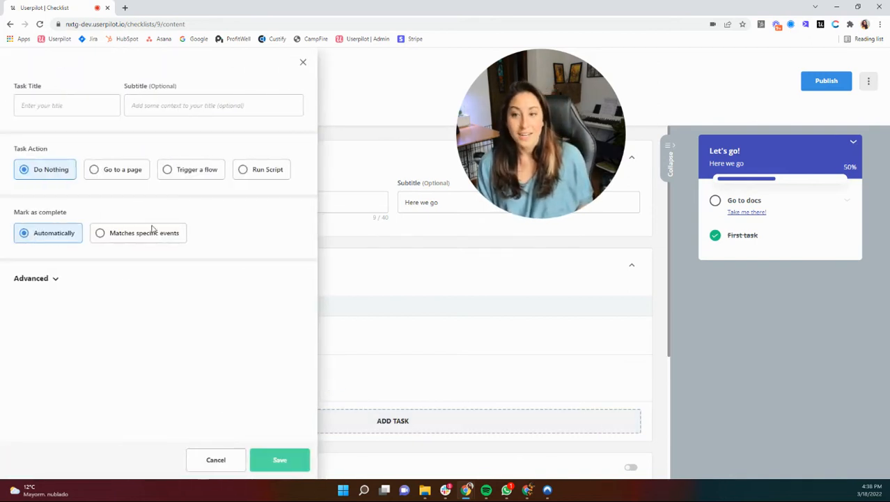
# Step: Title the new task 'Flow' and have it trigger the Checklist update flow
pyautogui.click(67, 105)
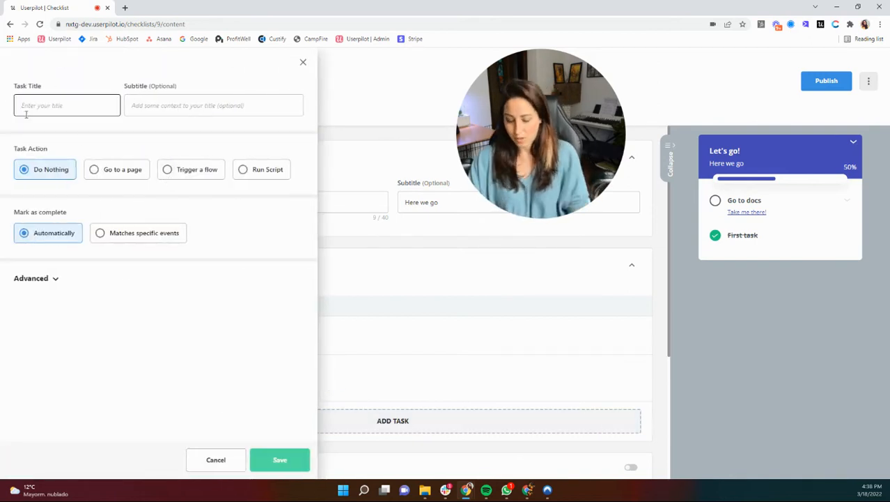
pyautogui.write('Flow')
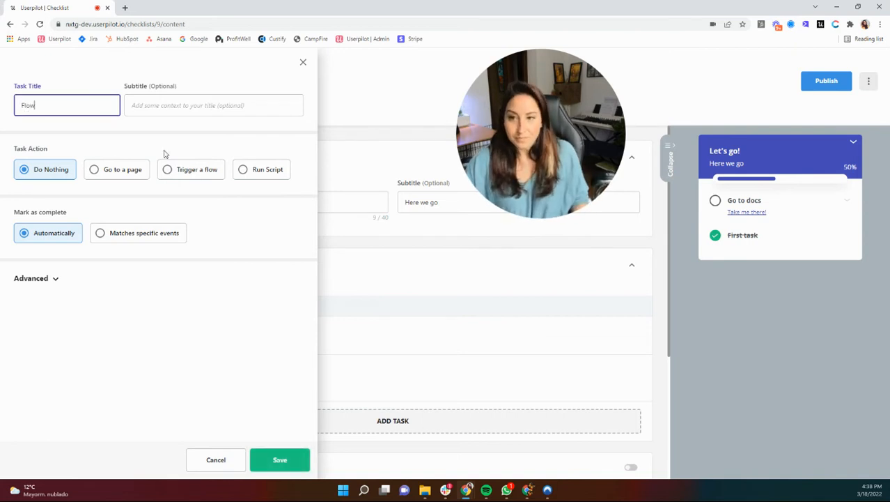
pyautogui.moveTo(198, 154)
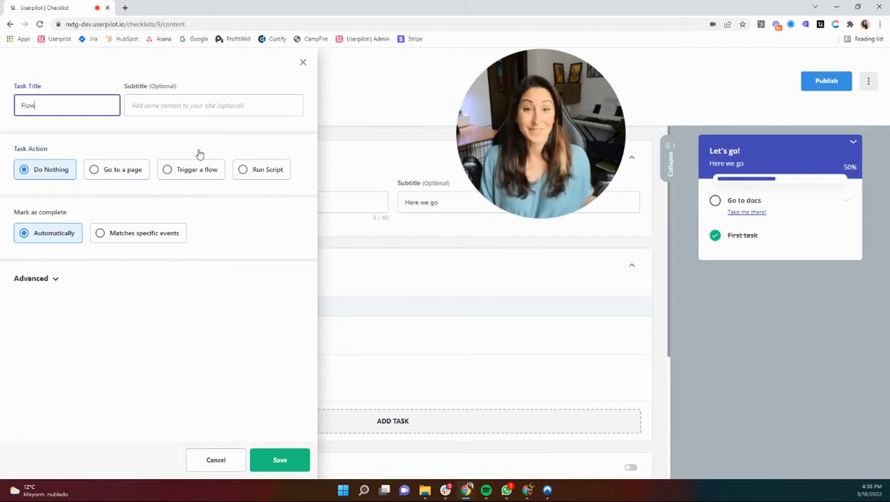
pyautogui.click(167, 169)
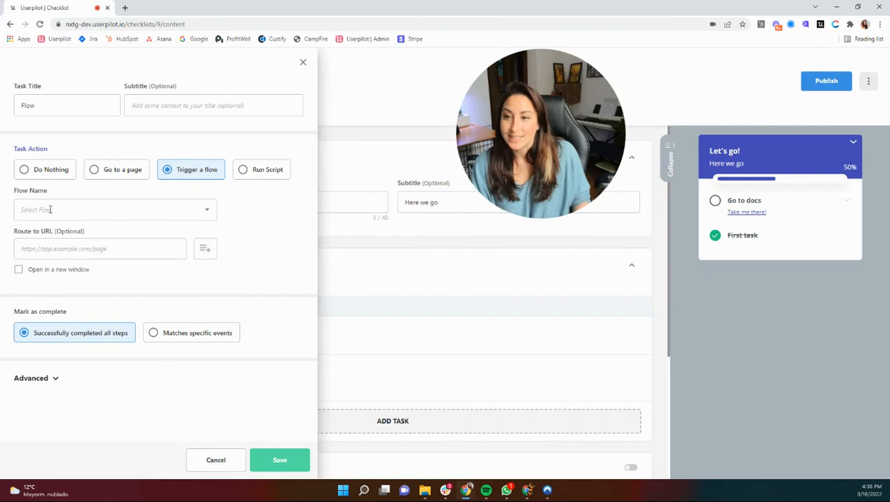
pyautogui.click(114, 209)
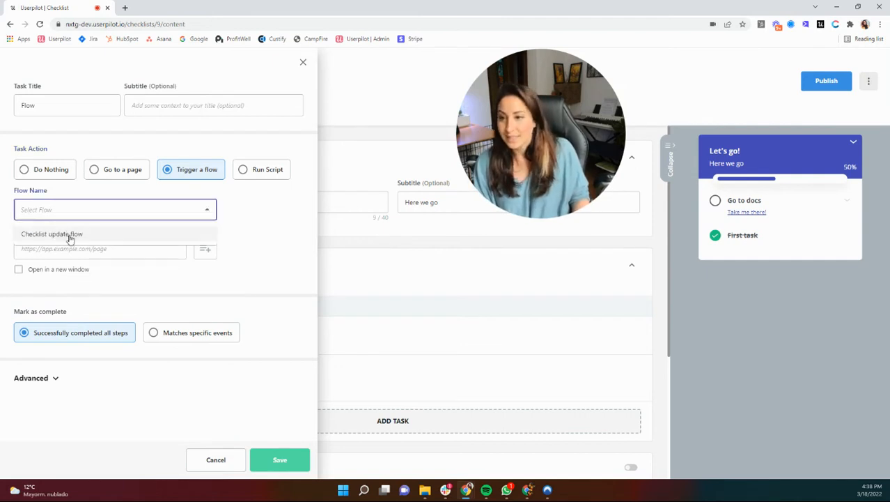
pyautogui.click(51, 234)
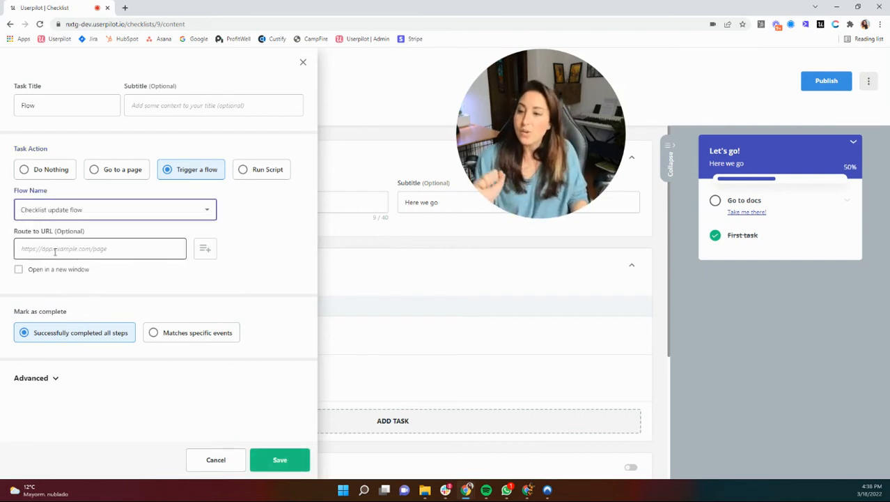
pyautogui.click(99, 248)
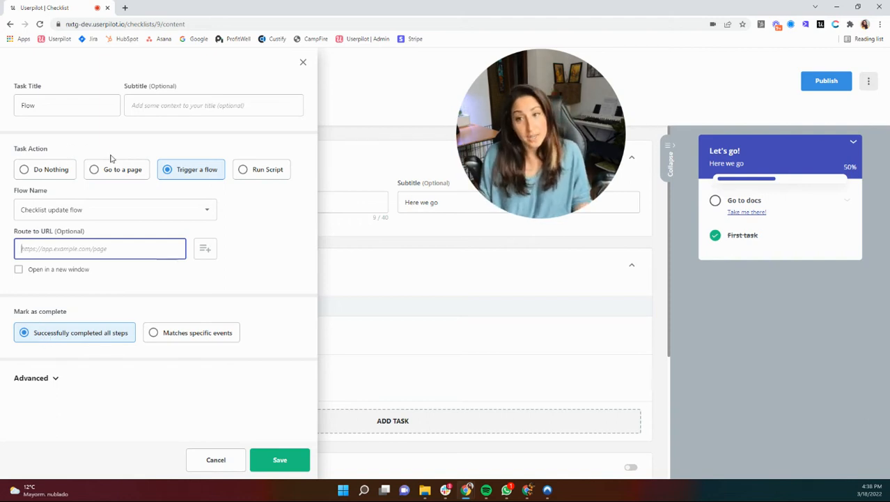
pyautogui.moveTo(50, 352)
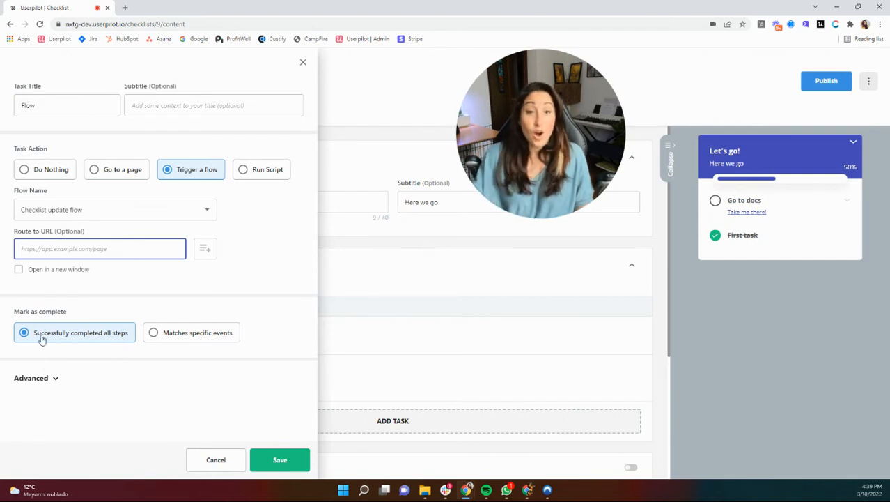
pyautogui.moveTo(188, 329)
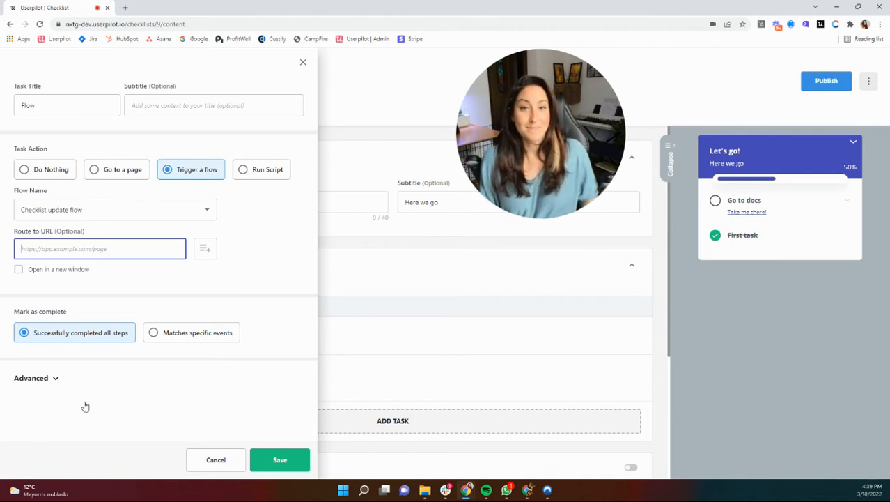
# Step: Make the Flow task complete when the CreatedDocument event is true
pyautogui.click(153, 333)
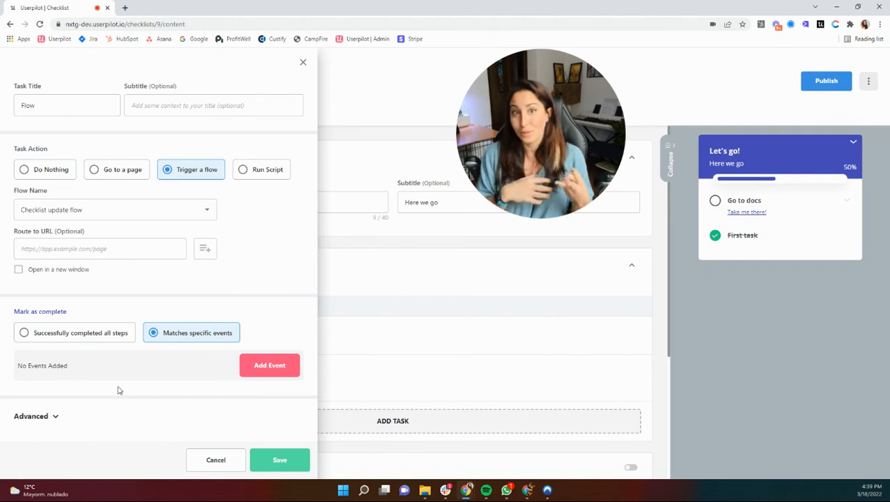
pyautogui.moveTo(158, 379)
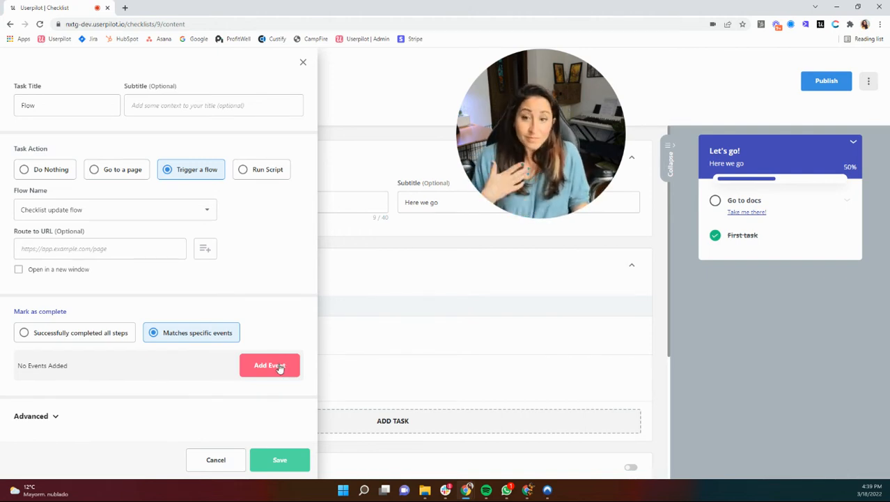
pyautogui.click(270, 365)
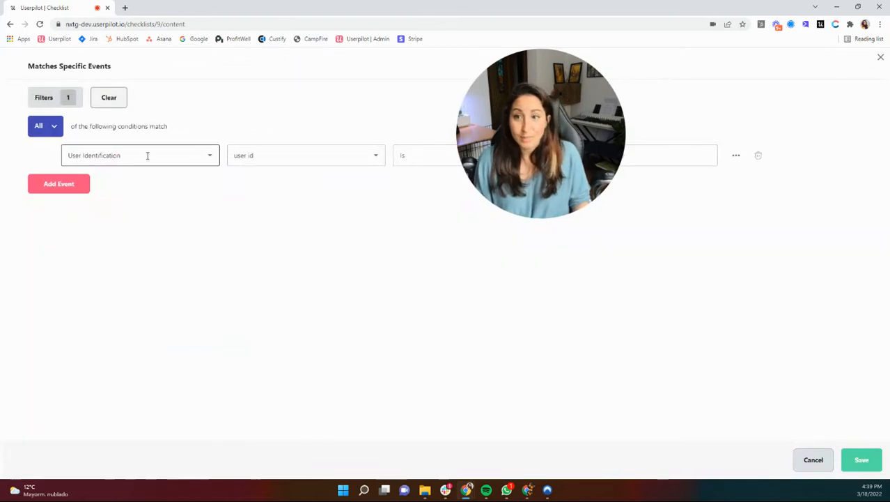
pyautogui.click(140, 155)
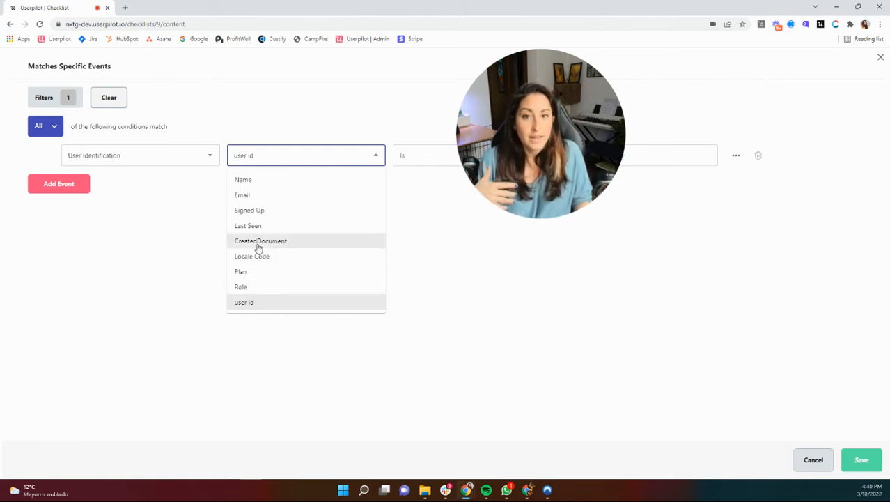
pyautogui.click(261, 240)
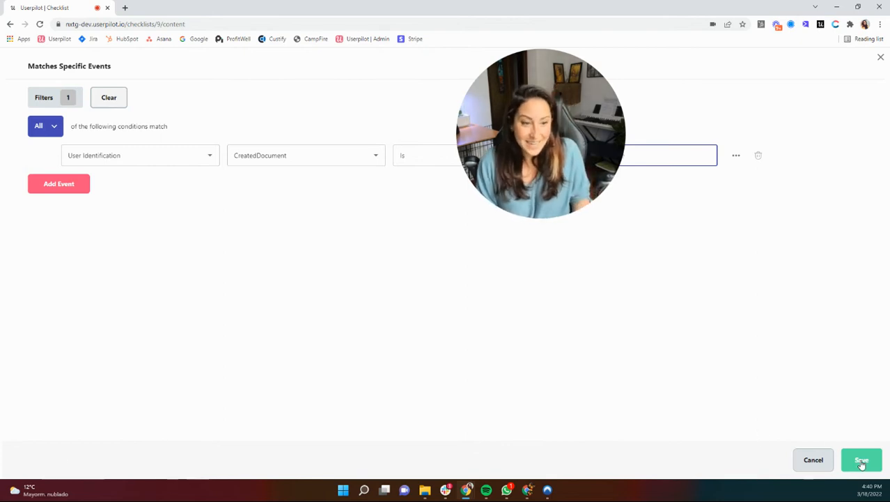
pyautogui.click(862, 459)
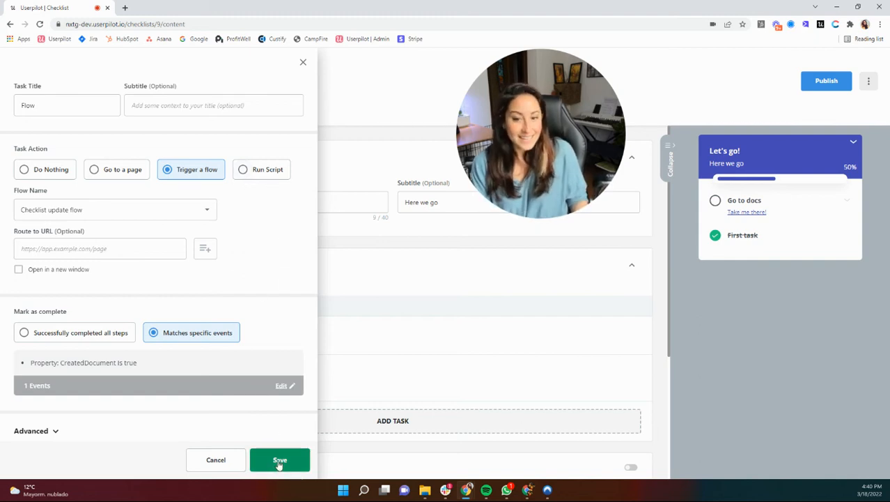
# Step: Save the Flow task, close its editor, and scroll down the Content tab
pyautogui.click(279, 459)
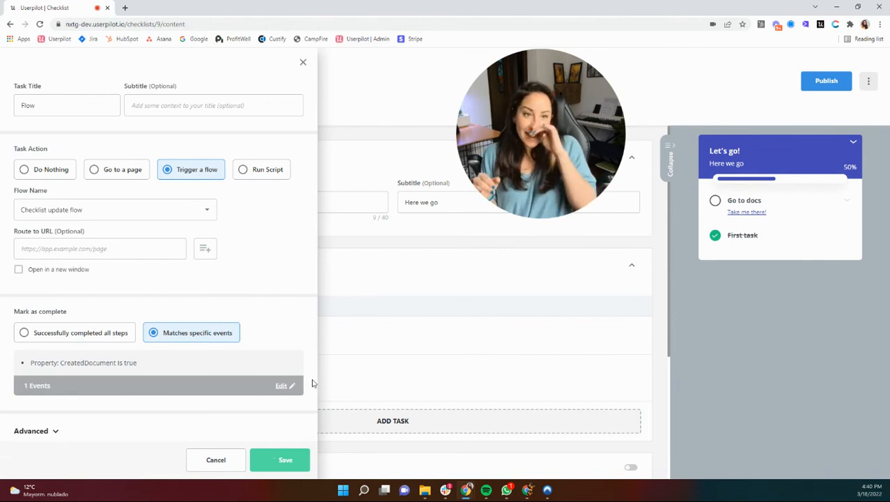
pyautogui.click(286, 459)
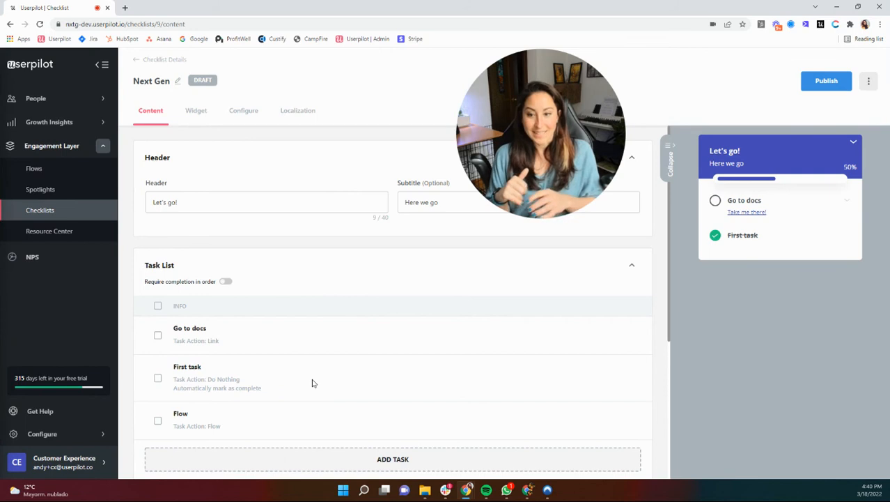
pyautogui.moveTo(254, 190)
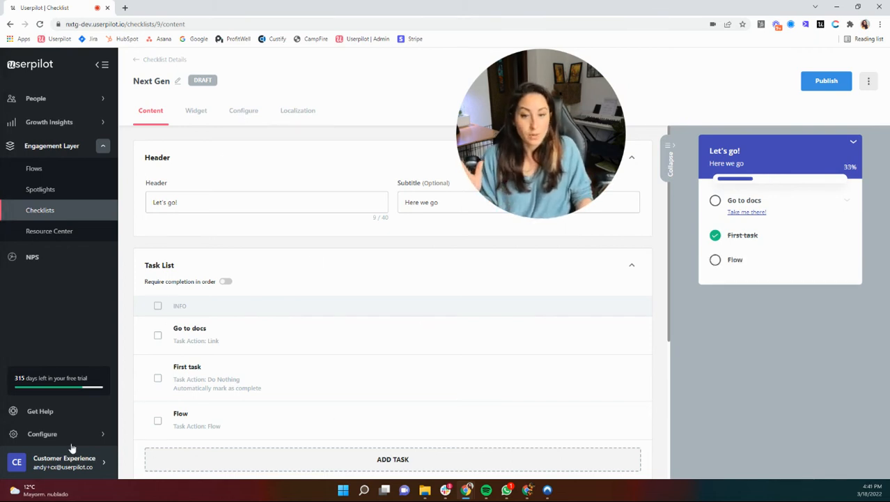
pyautogui.scroll(-3)
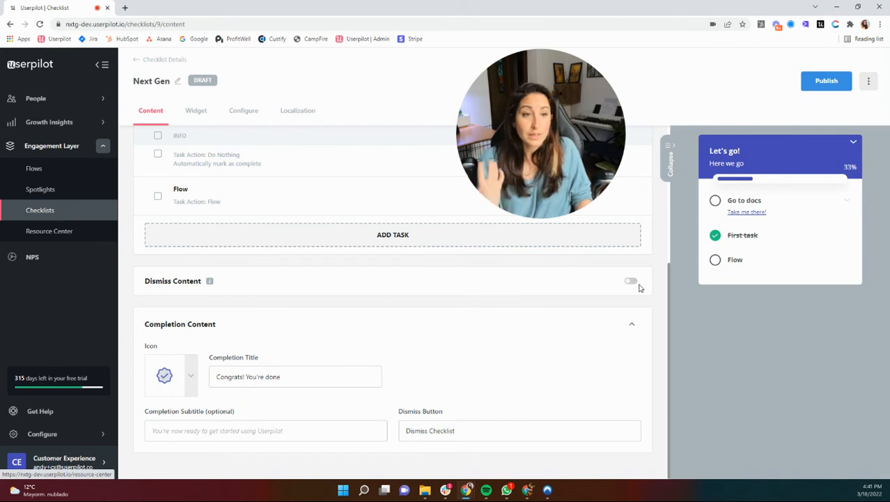
# Step: Enable Dismiss Content and review the default dismiss prompt and Dismiss/Keep button labels
pyautogui.click(631, 281)
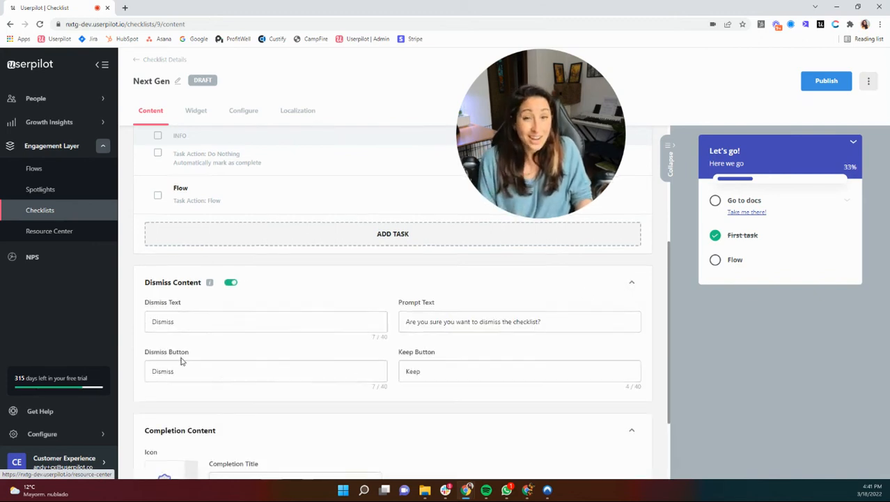
pyautogui.scroll(-3)
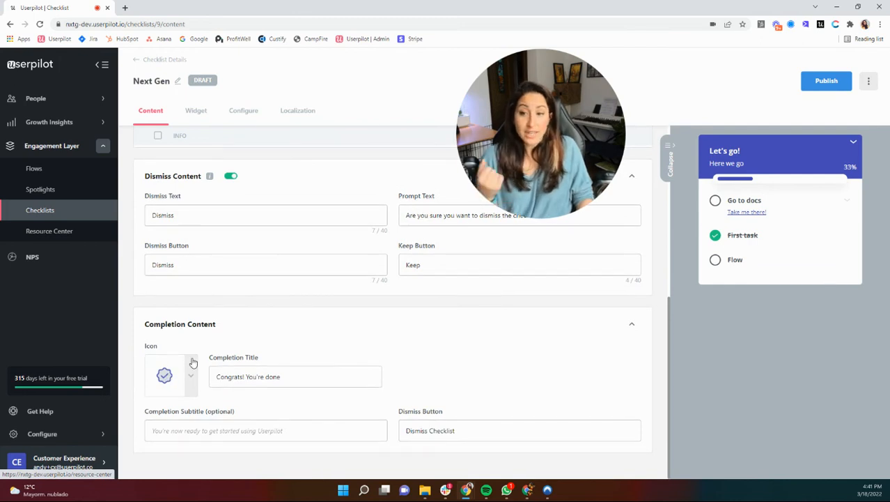
pyautogui.moveTo(194, 370)
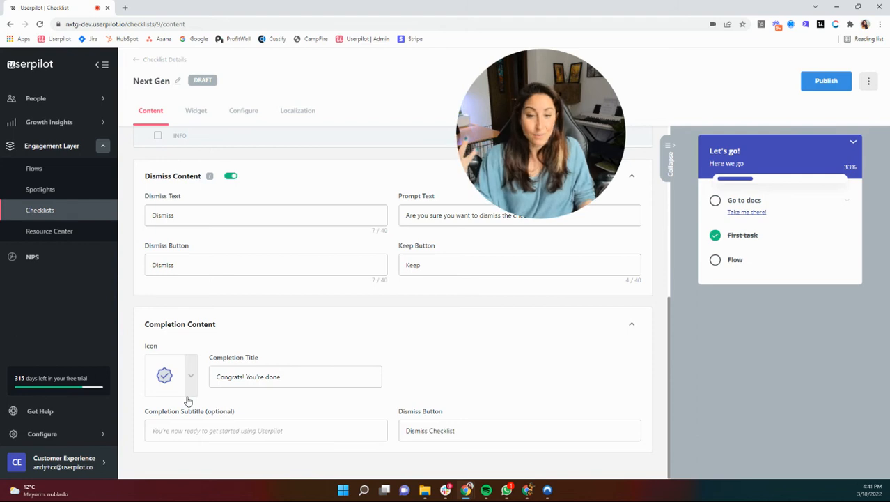
pyautogui.moveTo(257, 230)
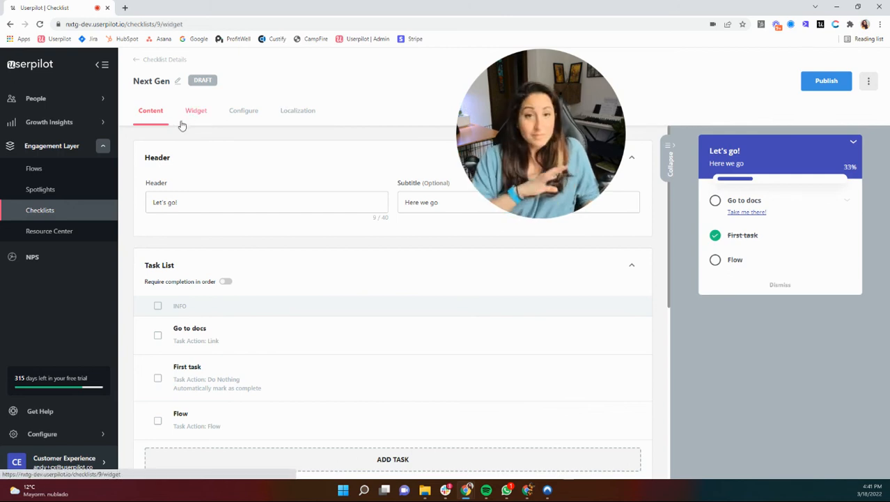
# Step: Review the Widget tab's Light Theme colors, font and button settings
pyautogui.click(195, 110)
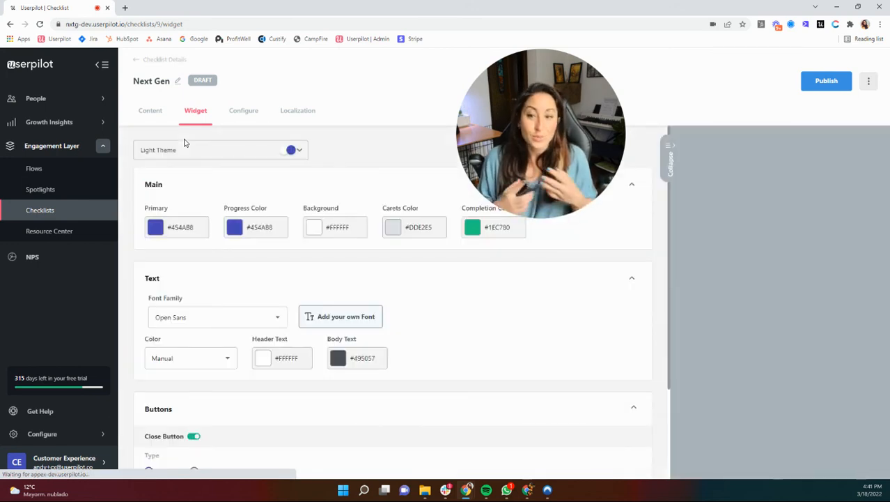
pyautogui.scroll(-3)
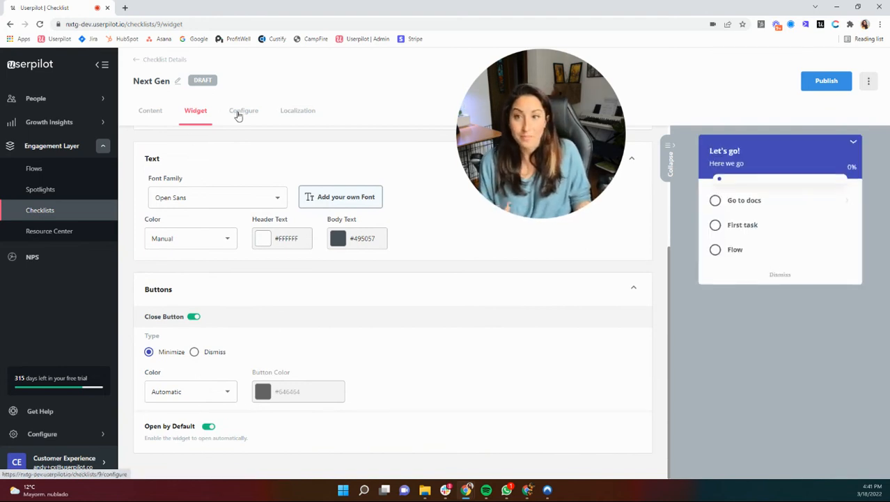
# Step: Review the Configure tab's trigger, beacon, page, audience and frequency settings
pyautogui.click(244, 110)
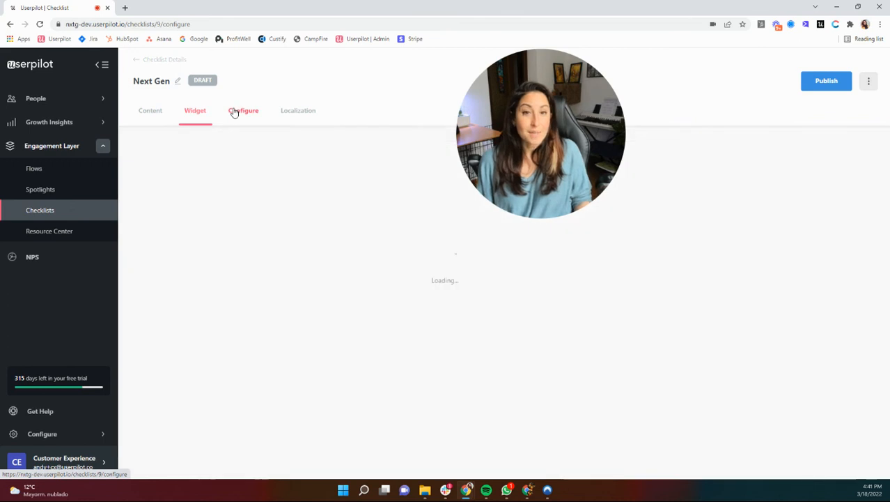
pyautogui.click(243, 110)
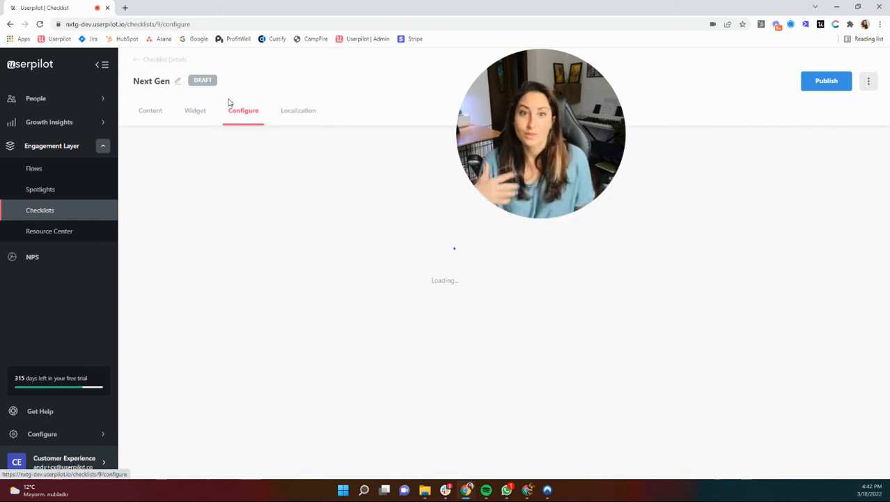
pyautogui.moveTo(253, 101)
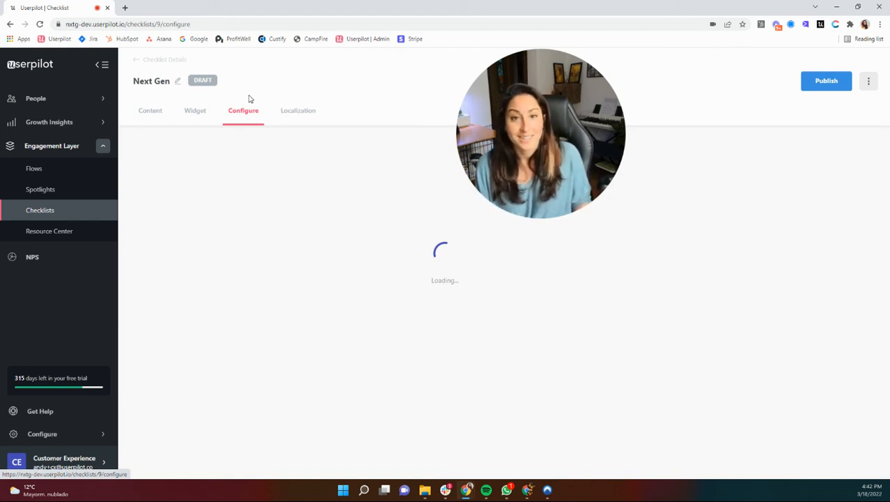
pyautogui.moveTo(330, 224)
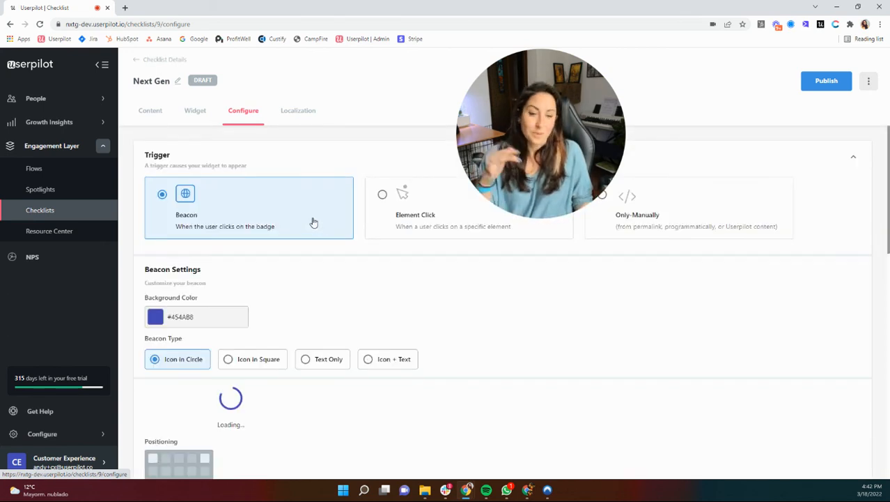
pyautogui.moveTo(310, 312)
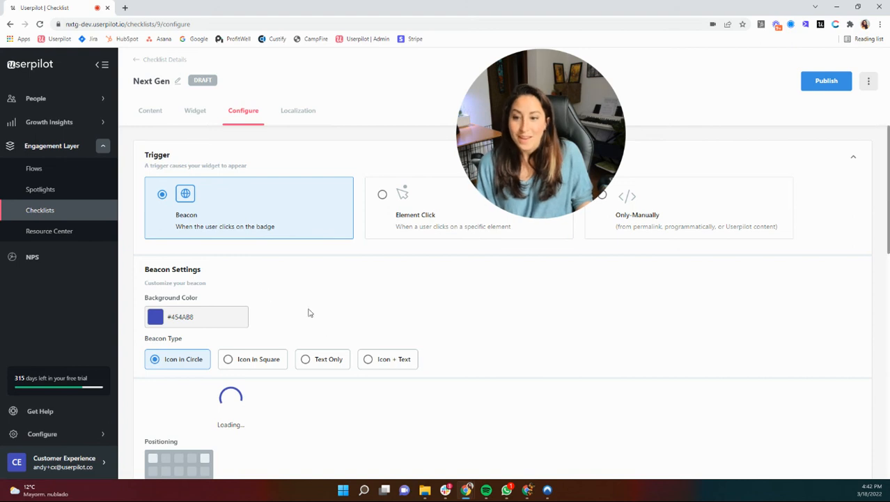
pyautogui.scroll(-3)
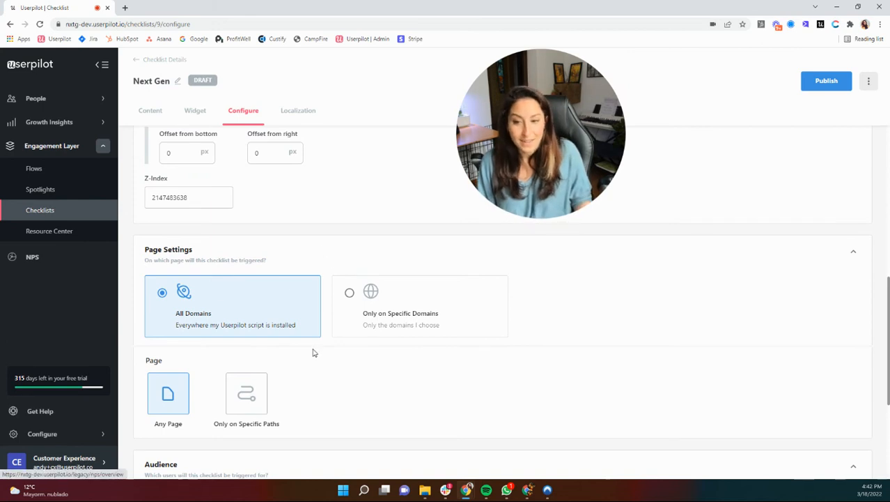
pyautogui.scroll(-3)
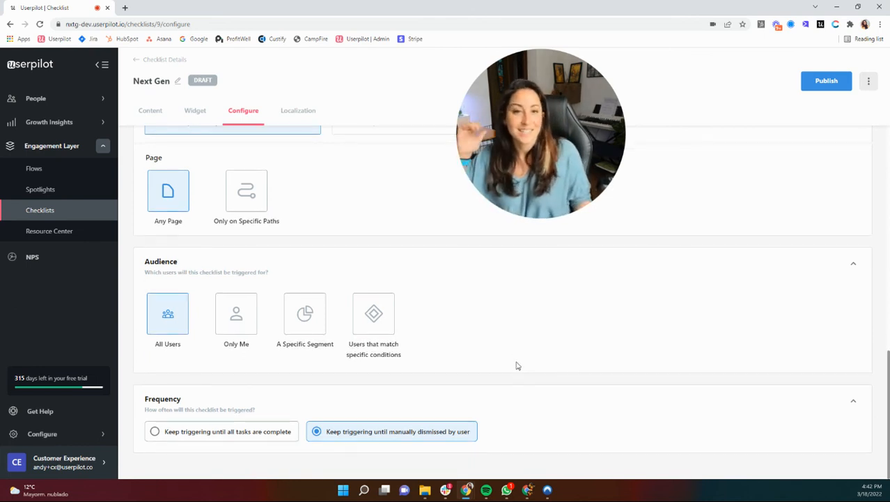
pyautogui.moveTo(514, 369)
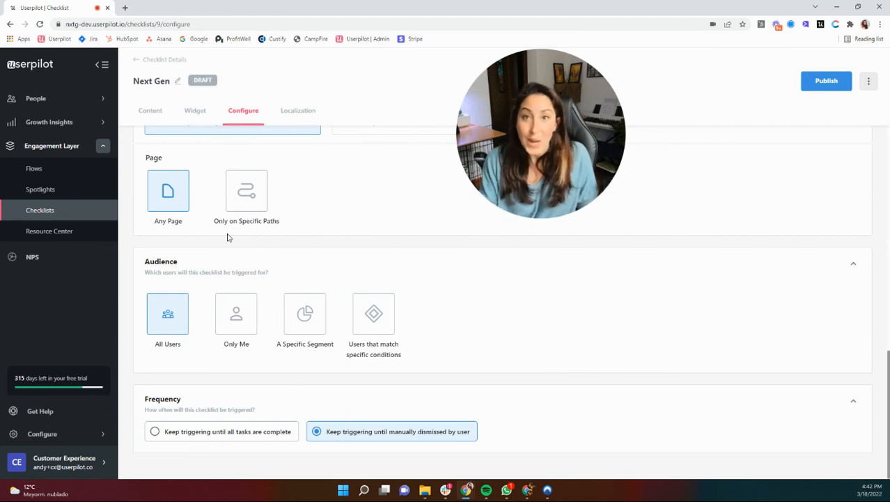
pyautogui.moveTo(429, 358)
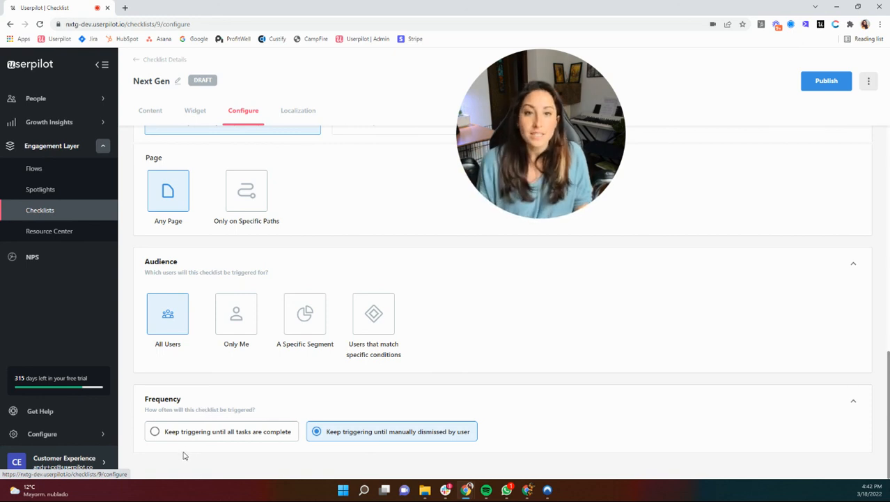
pyautogui.moveTo(193, 430)
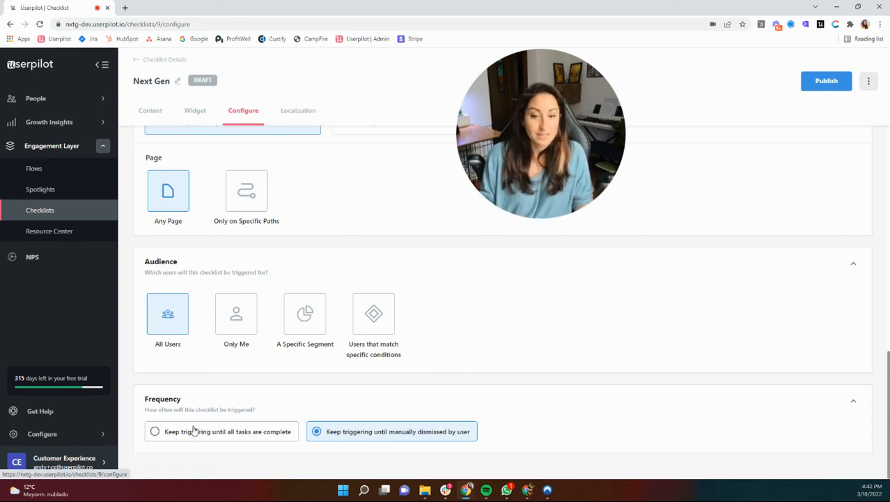
pyautogui.moveTo(349, 474)
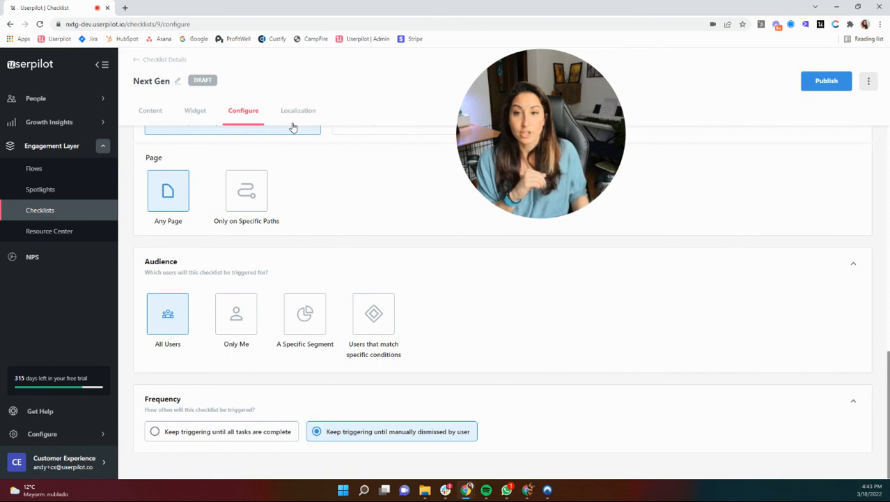
# Step: Review the Localization tab's untranslated checklist strings for the Spanish locale
pyautogui.click(297, 111)
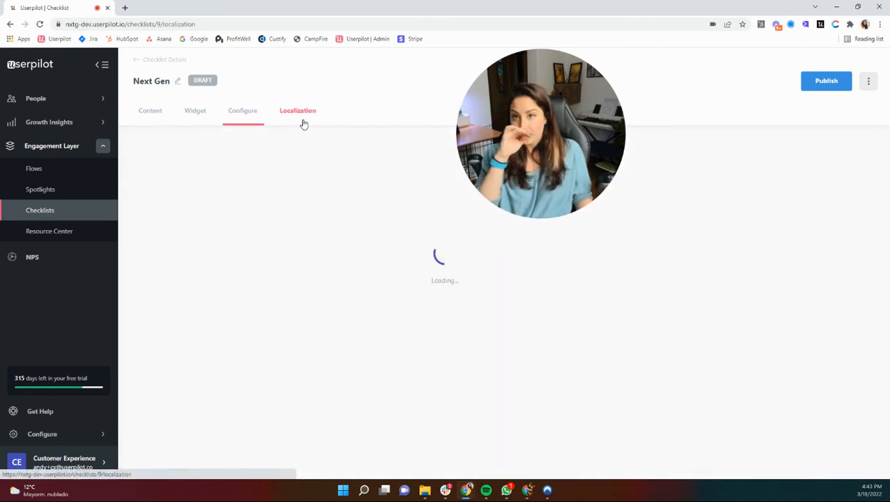
pyautogui.click(298, 110)
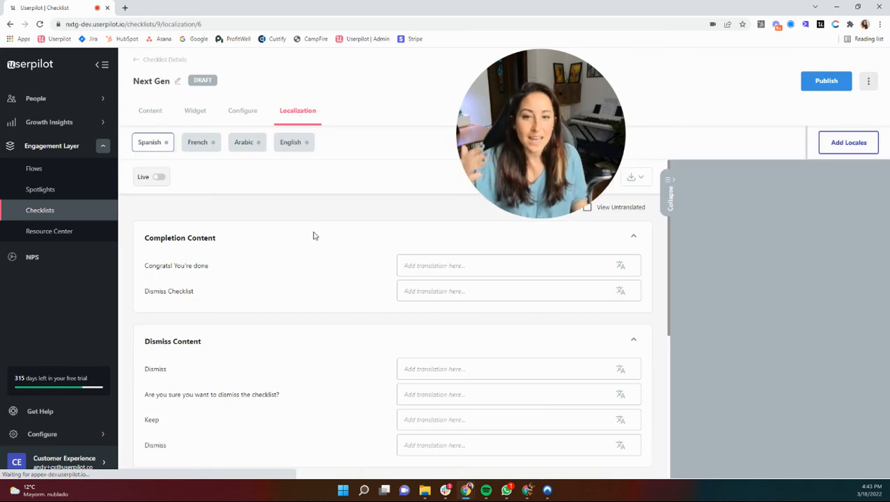
pyautogui.moveTo(577, 238)
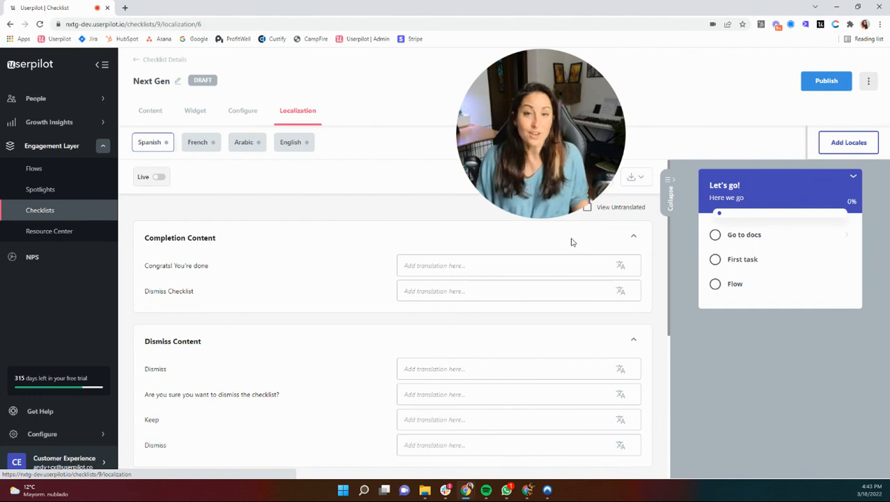
pyautogui.click(518, 290)
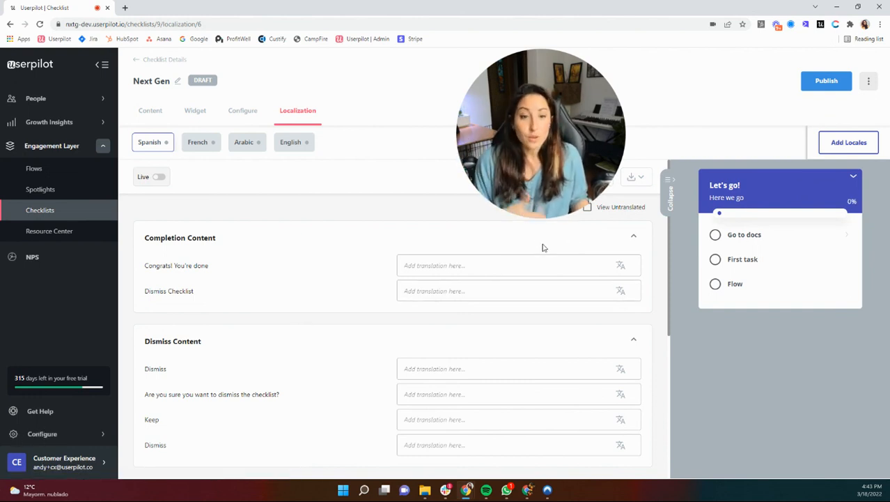
pyautogui.moveTo(456, 195)
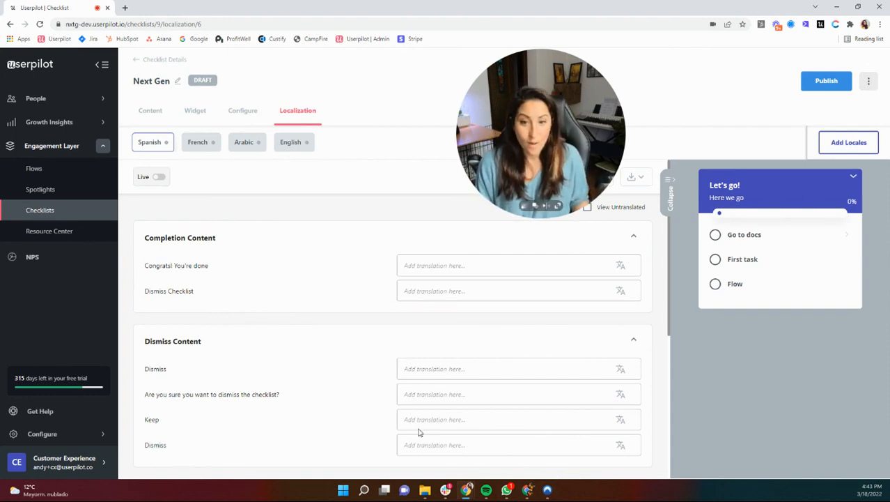
pyautogui.scroll(-3)
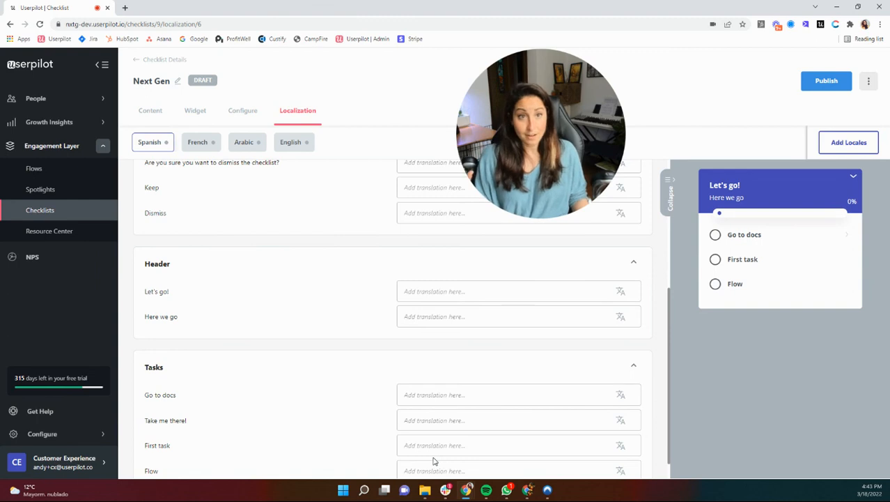
pyautogui.moveTo(317, 346)
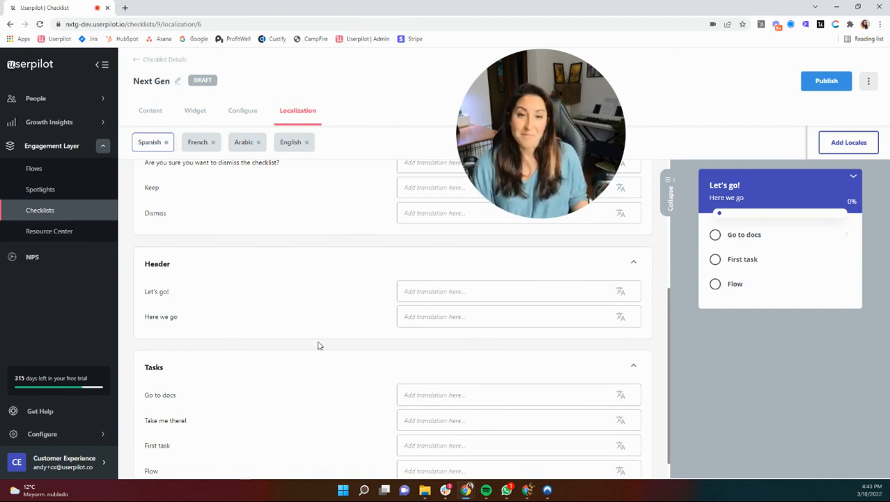